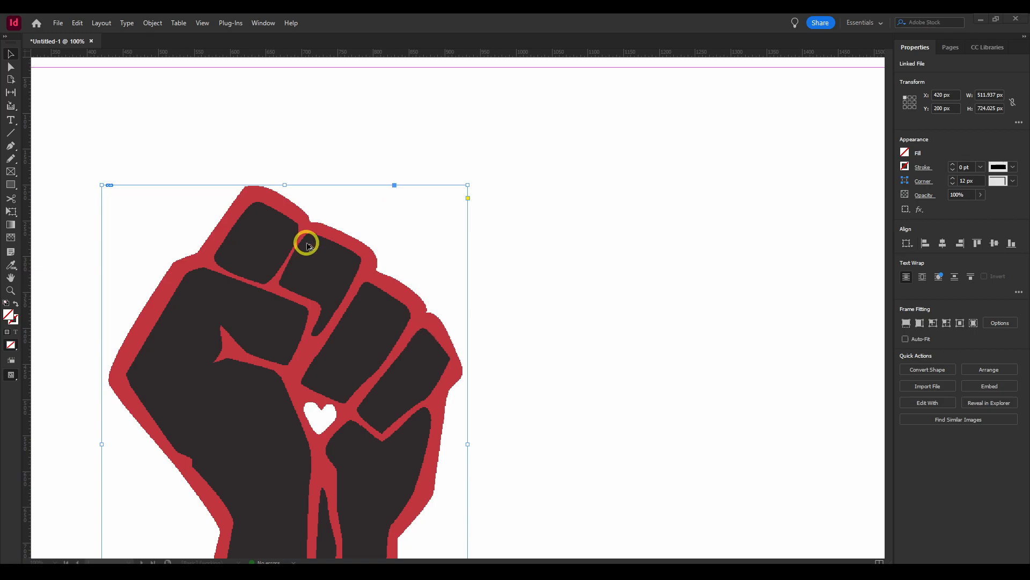
mouse_move(270, 222)
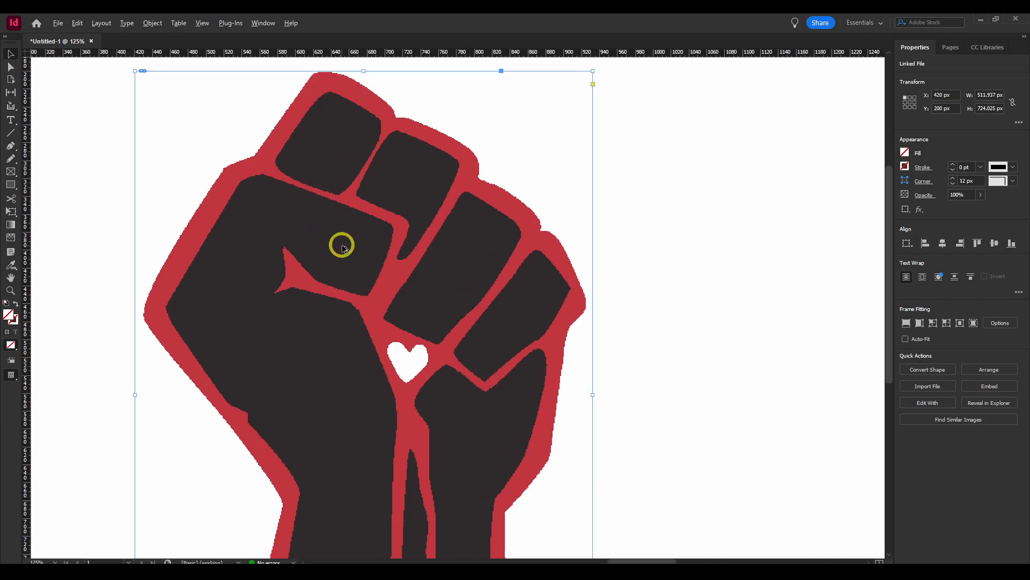
mouse_move(347, 239)
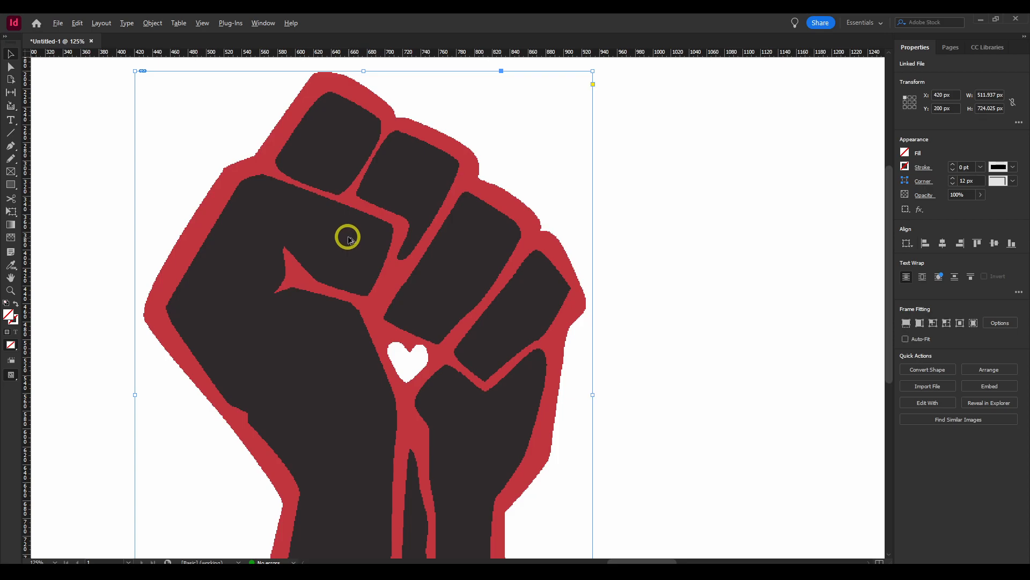
mouse_move(223, 33)
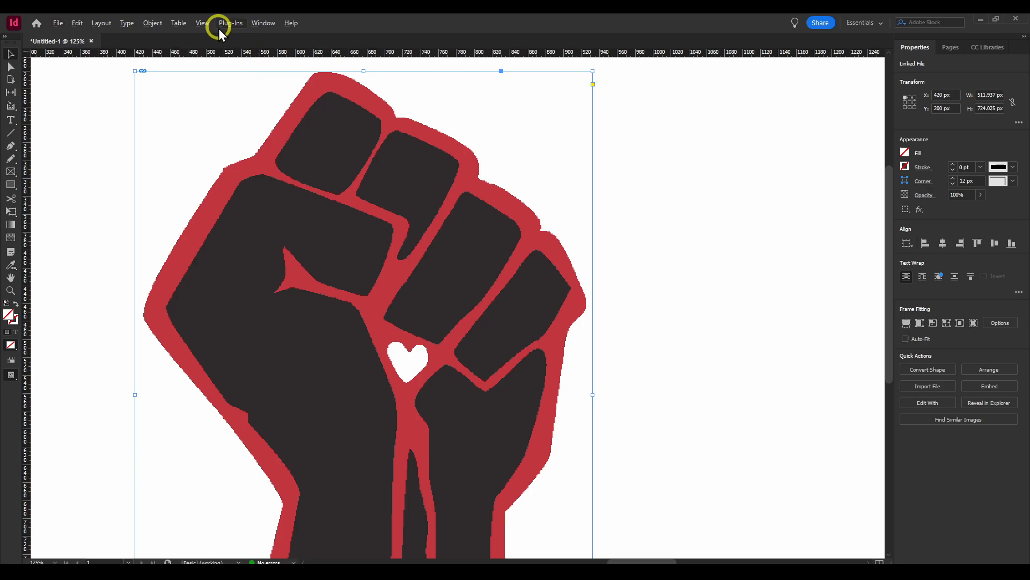
Set Display Performance to Fast Display so the fist graphic becomes a grey crossed placeholder.
click(201, 23)
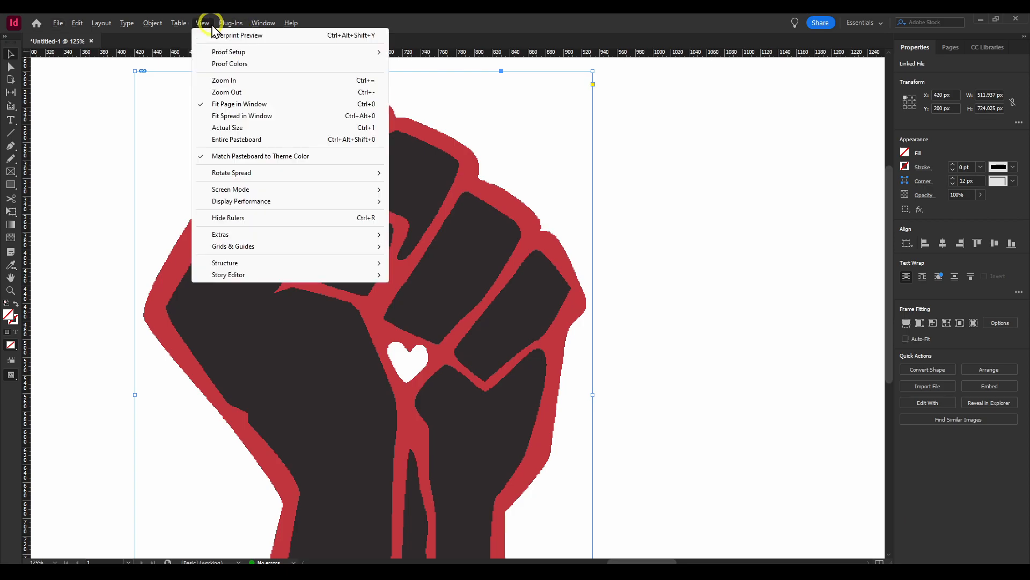
mouse_move(244, 202)
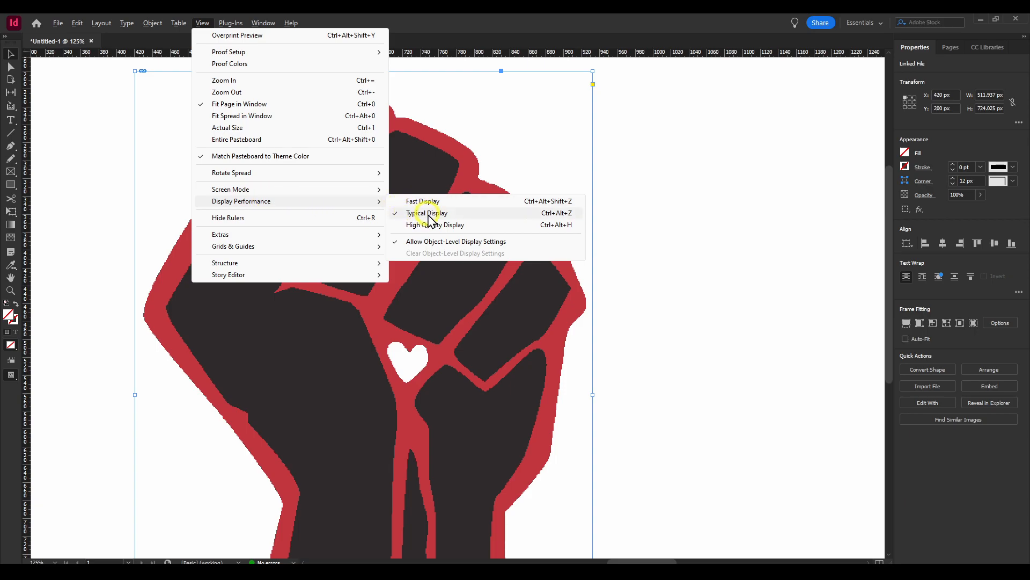
mouse_move(434, 203)
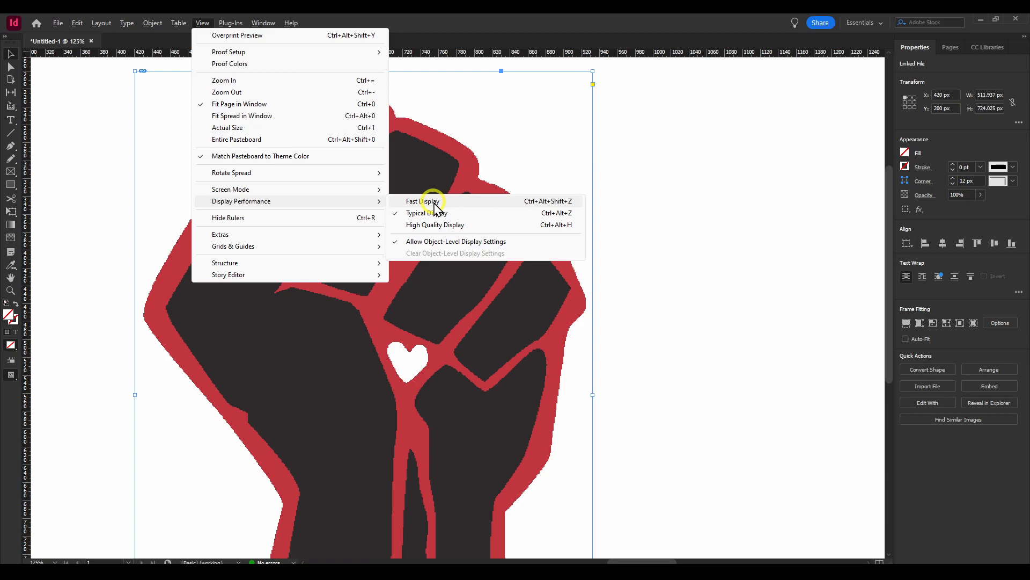
click(429, 201)
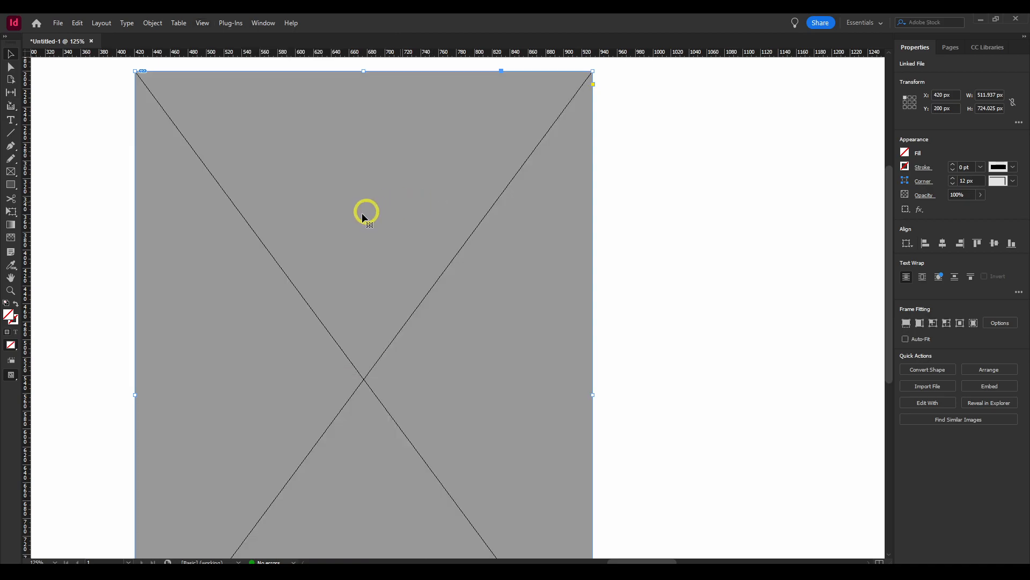
mouse_move(273, 225)
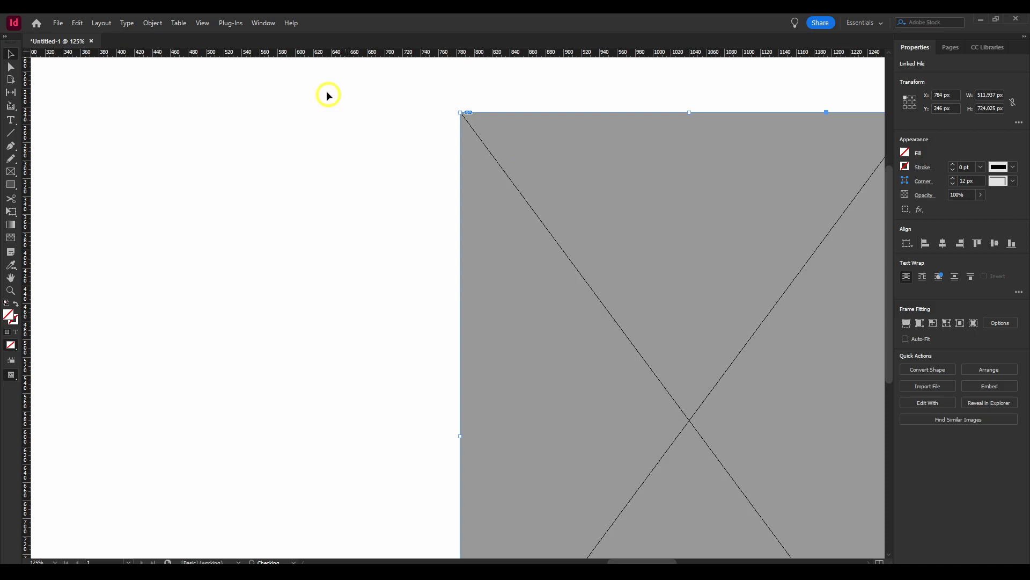
mouse_move(245, 171)
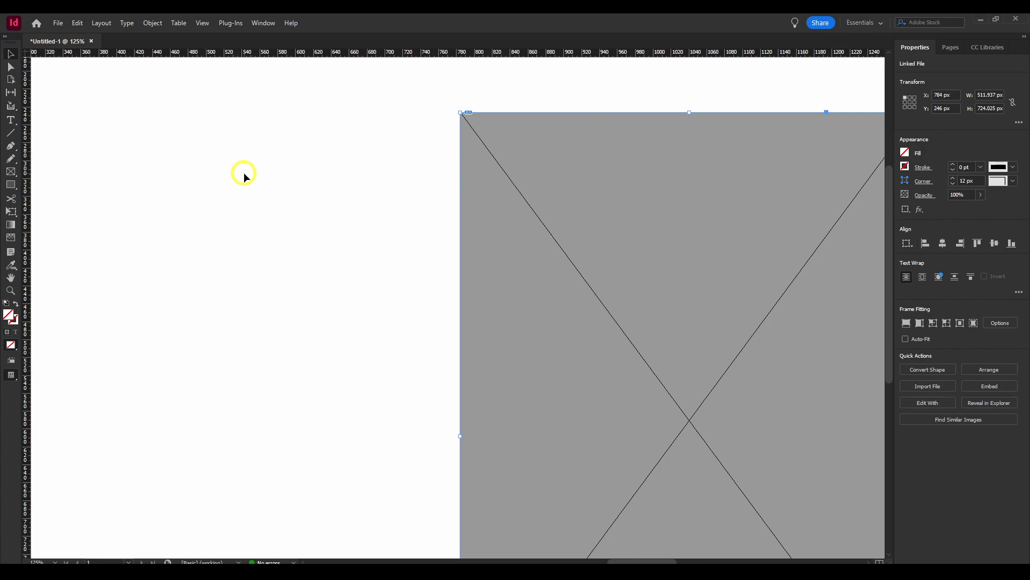
mouse_move(223, 154)
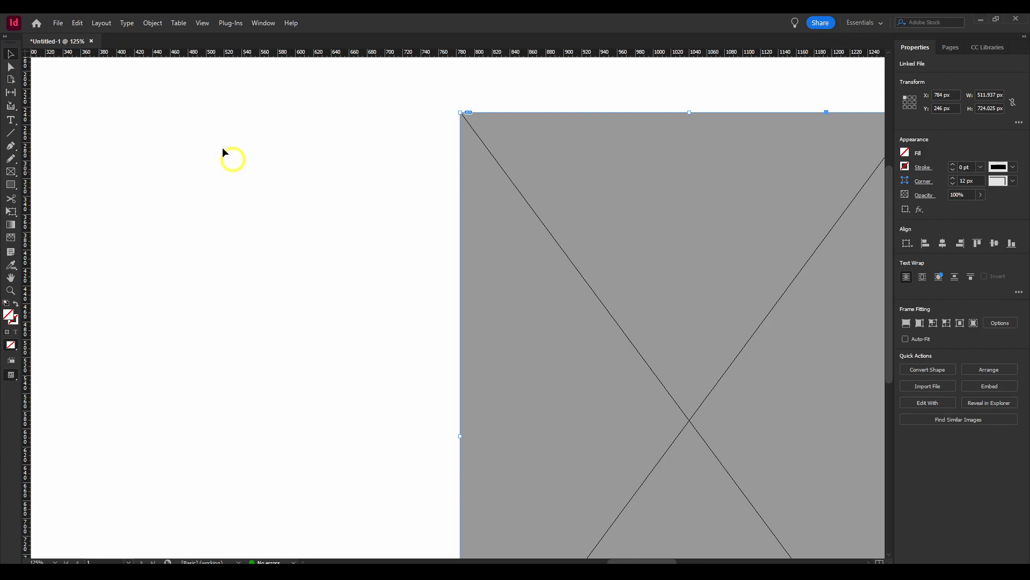
Set Display Performance back to High Quality Display so the fist graphic renders fully.
click(202, 23)
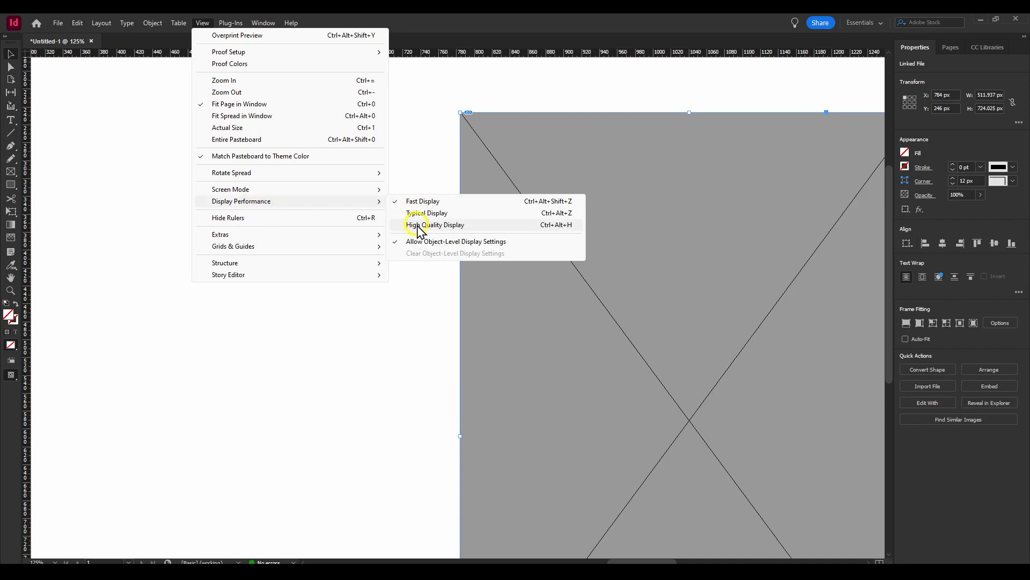
click(440, 225)
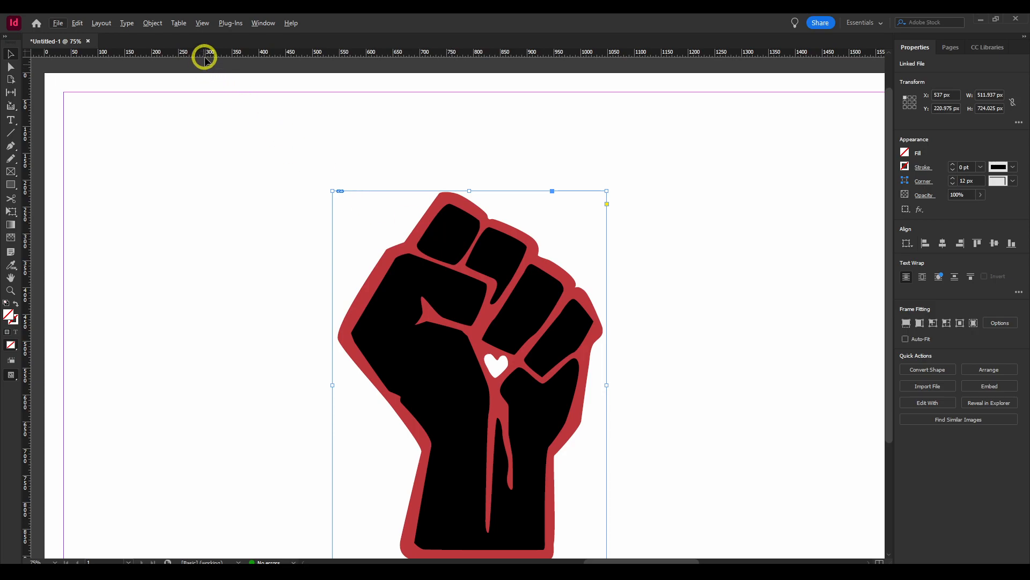
click(202, 23)
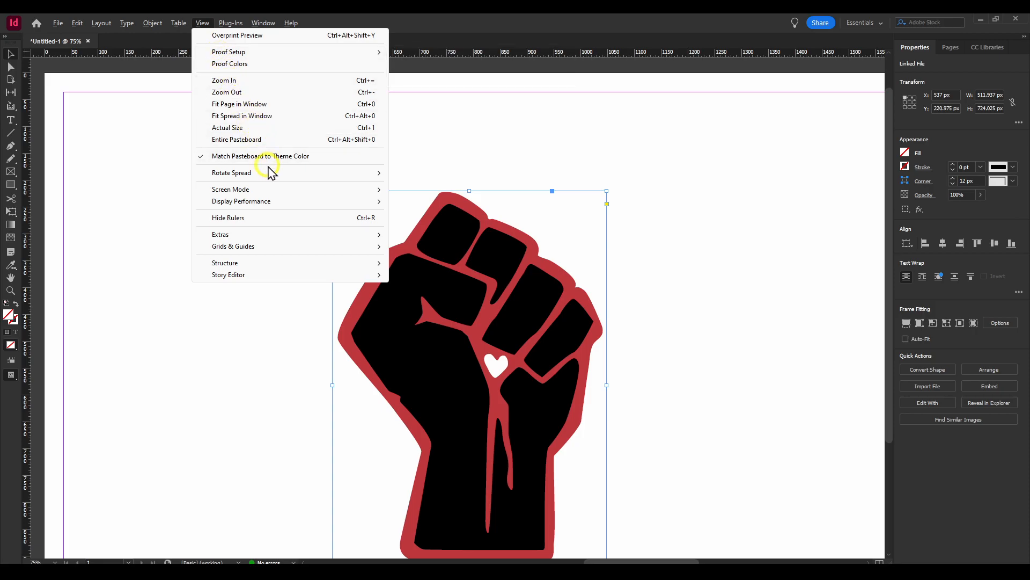
mouse_move(240, 202)
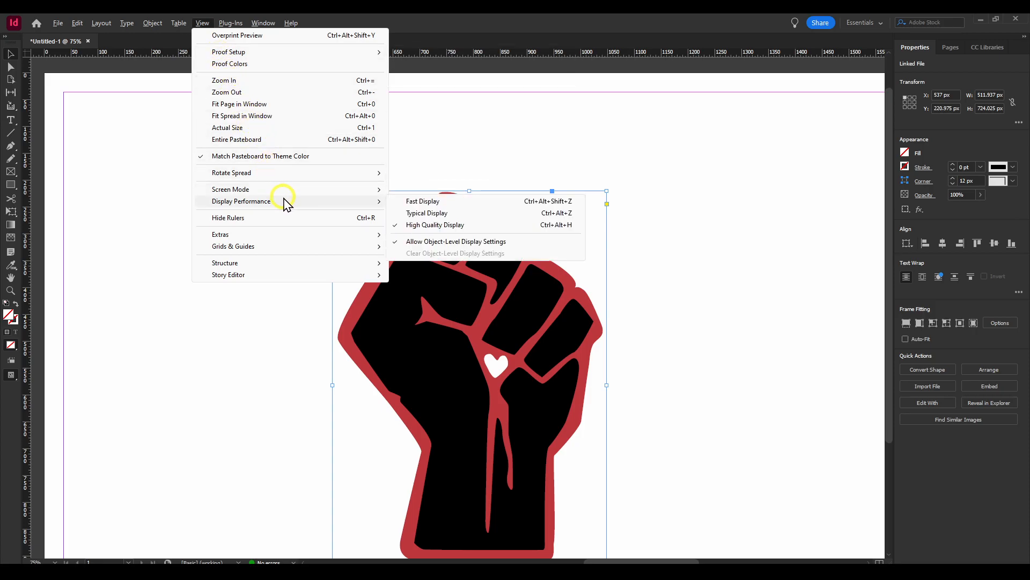
mouse_move(369, 210)
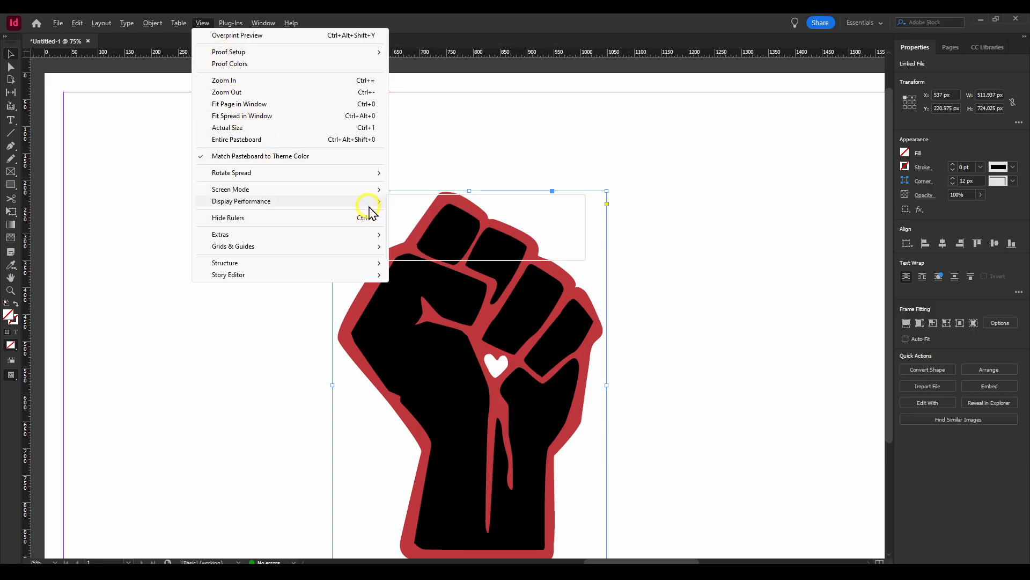
In Display Performance preferences, set Default View to High Quality and confirm.
click(78, 23)
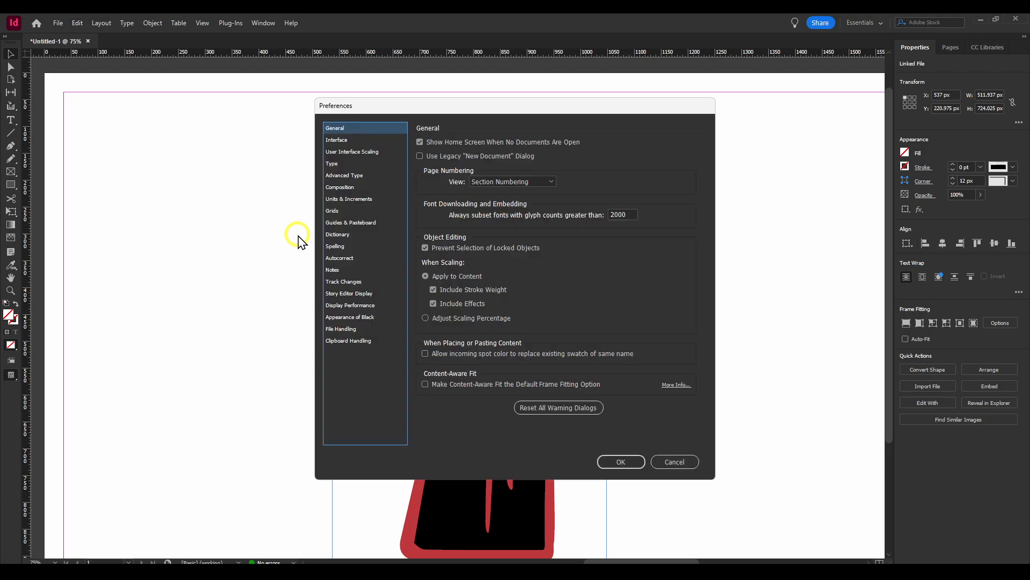
mouse_move(335, 301)
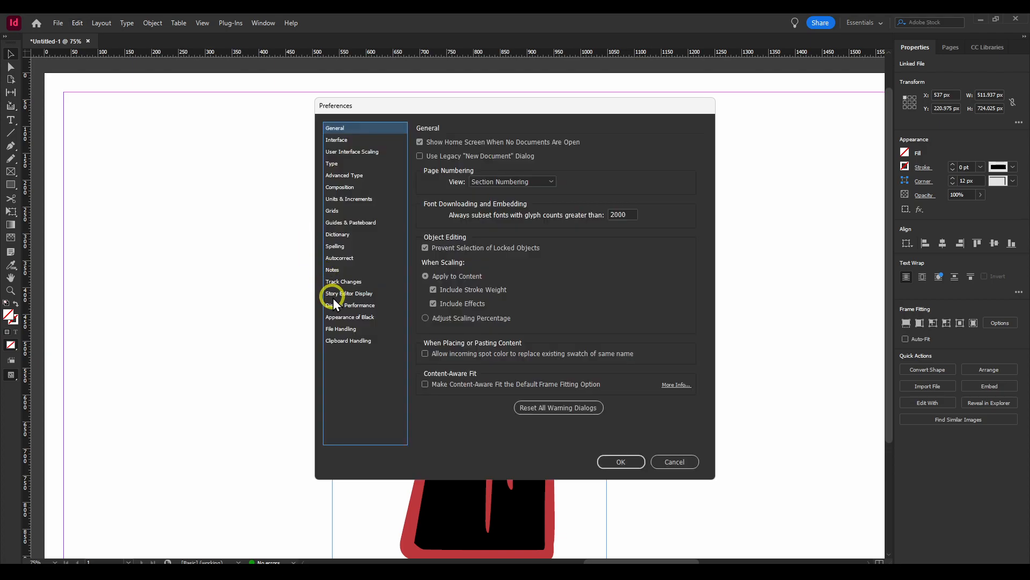
click(350, 305)
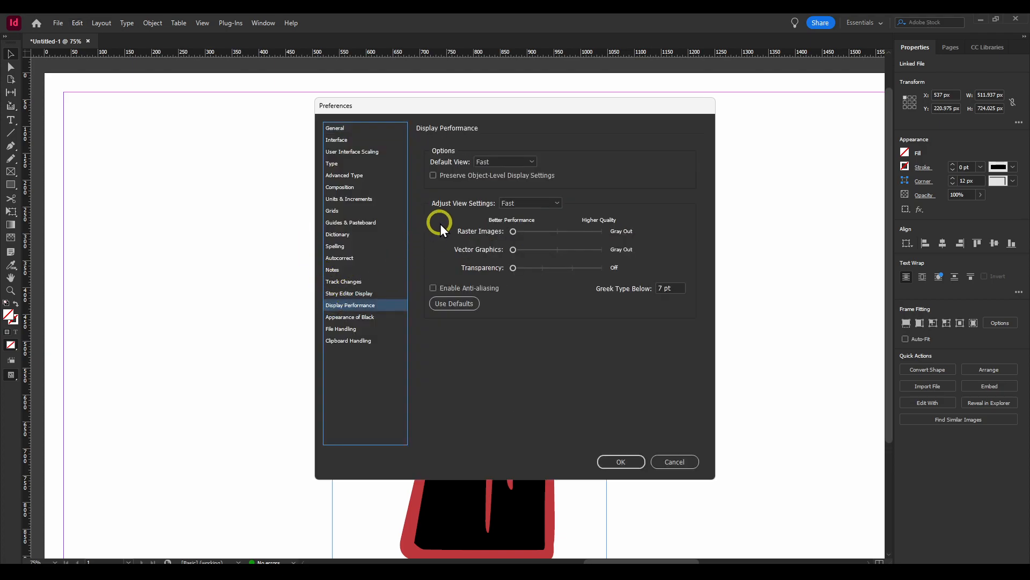
click(504, 161)
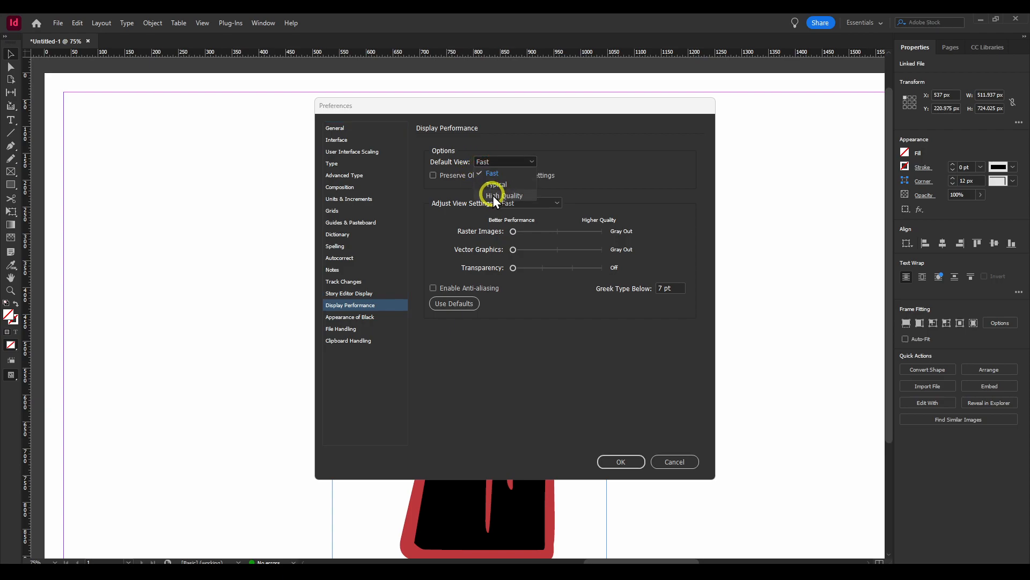
click(505, 195)
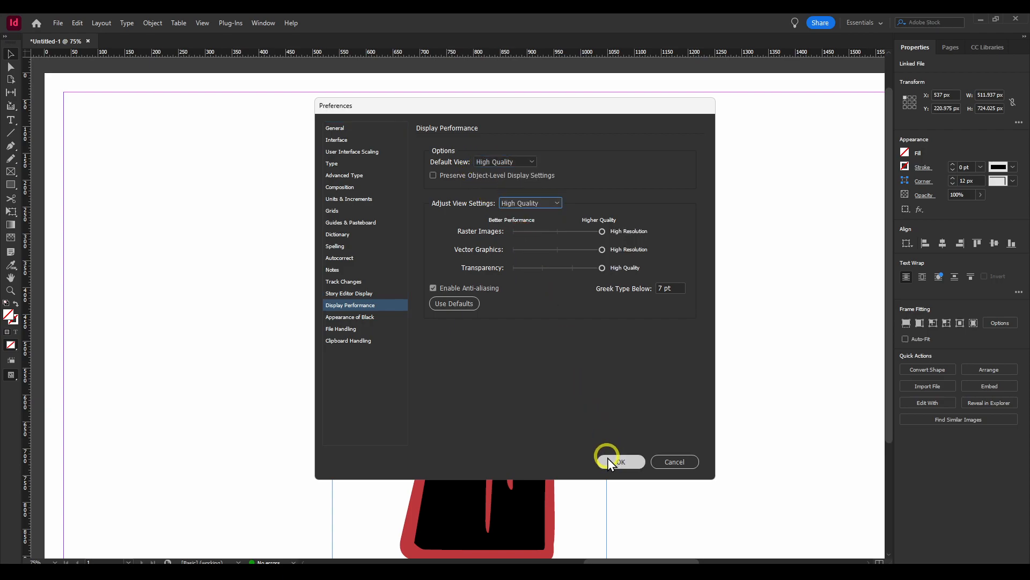
click(621, 461)
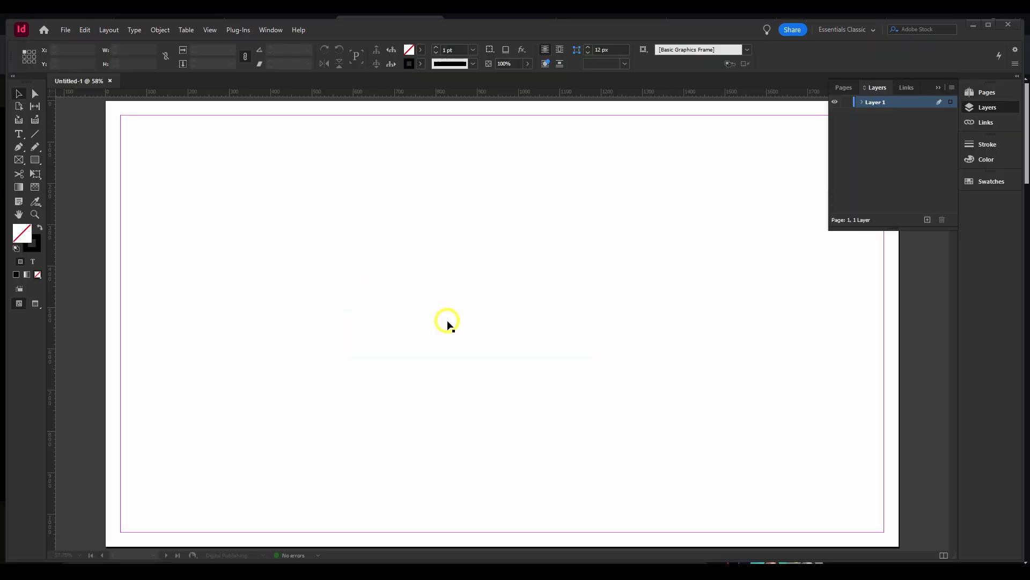
mouse_move(446, 322)
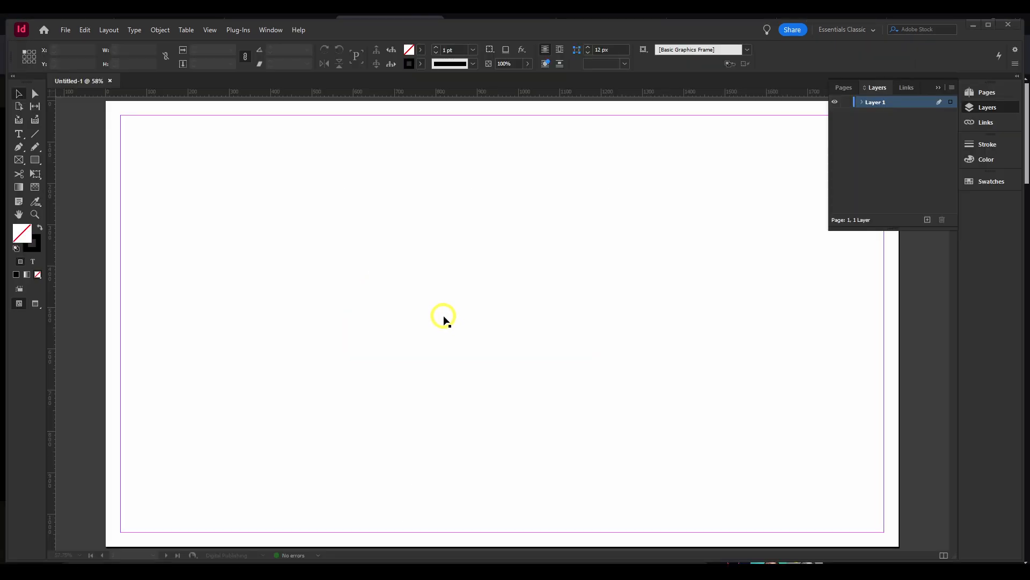
mouse_move(375, 274)
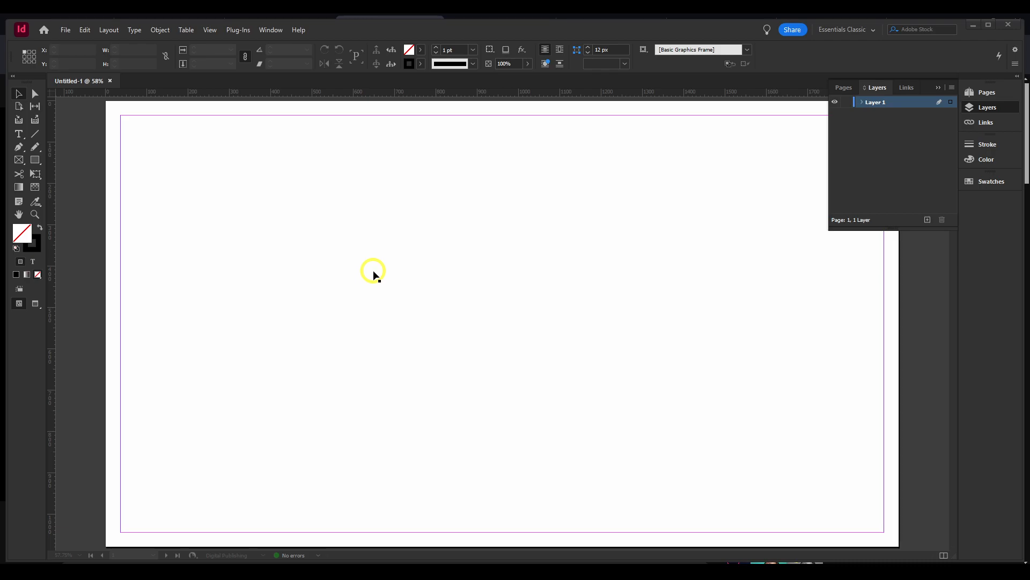
mouse_move(240, 184)
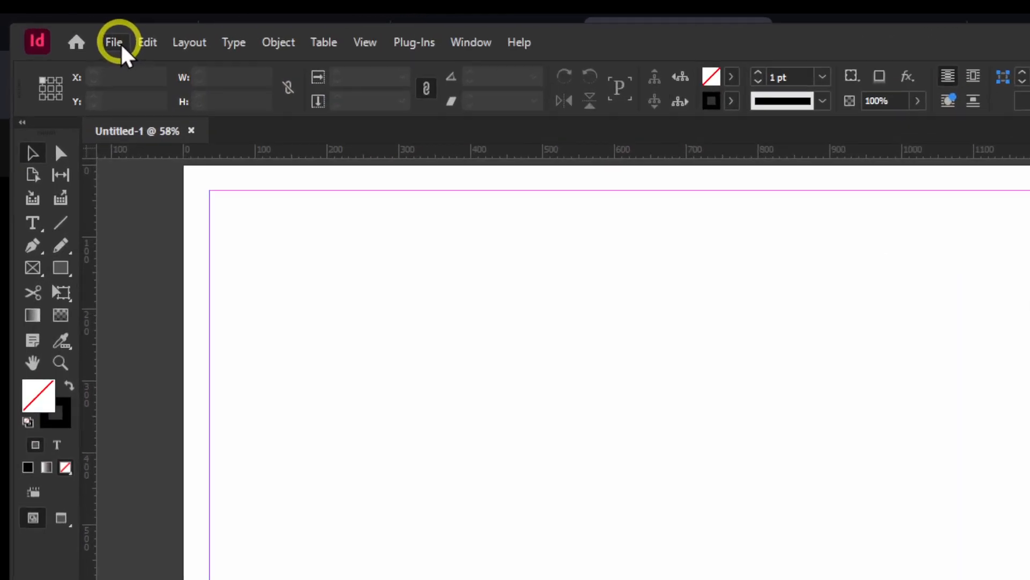
Place the photo of a woman under a bridge onto the blank page via File > Place.
click(114, 42)
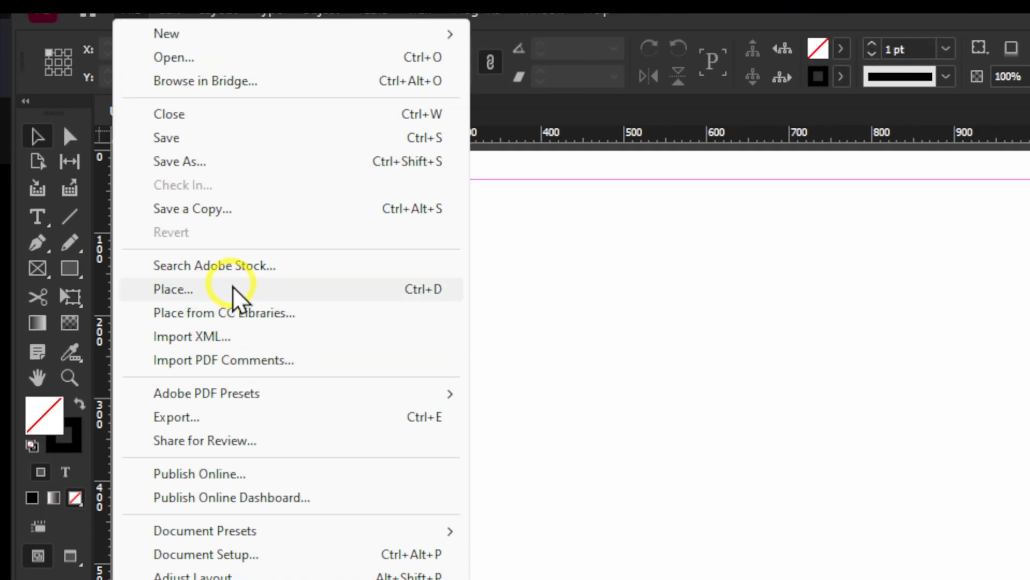
click(173, 290)
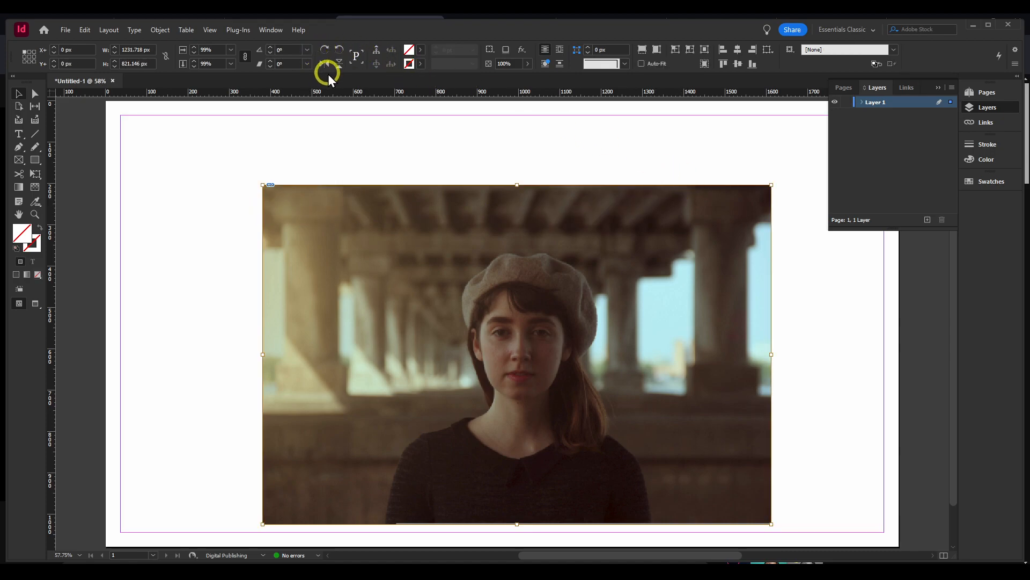
Switch to the Essentials workspace and show the photo frame's appearance properties.
click(271, 30)
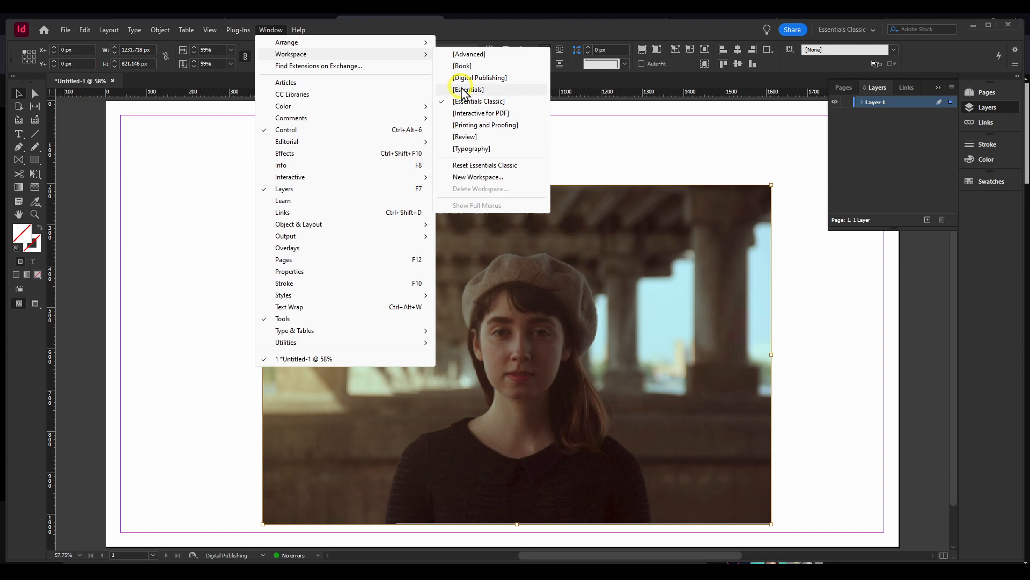
click(466, 89)
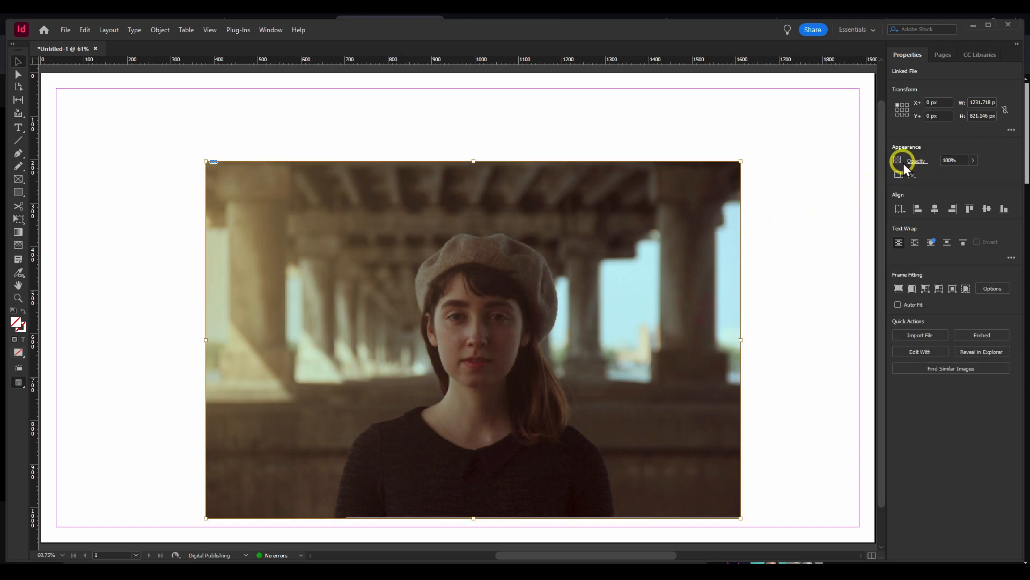
click(897, 159)
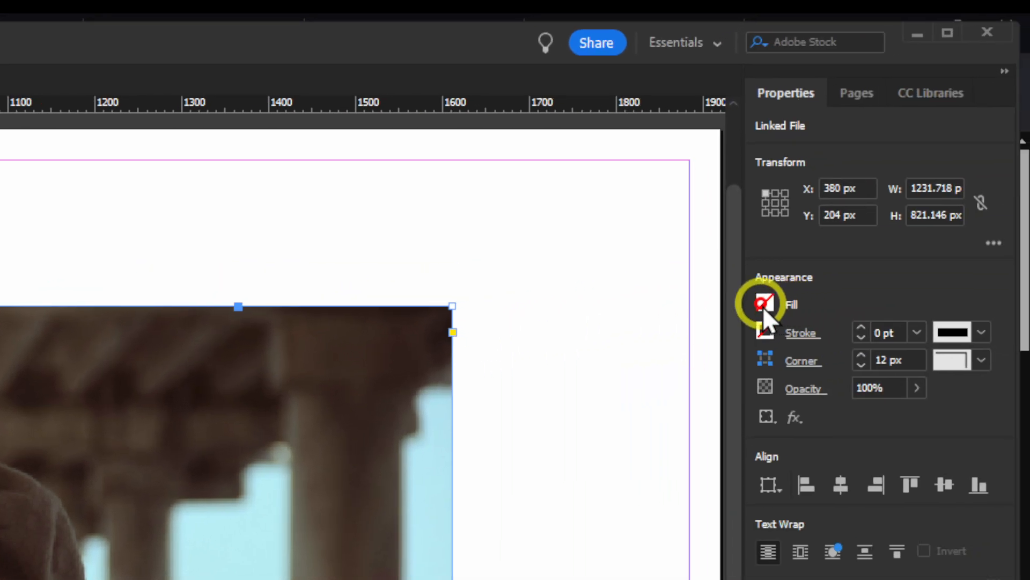
Set the photo frame's fill to [Paper], then fit the whole page in the window.
click(764, 304)
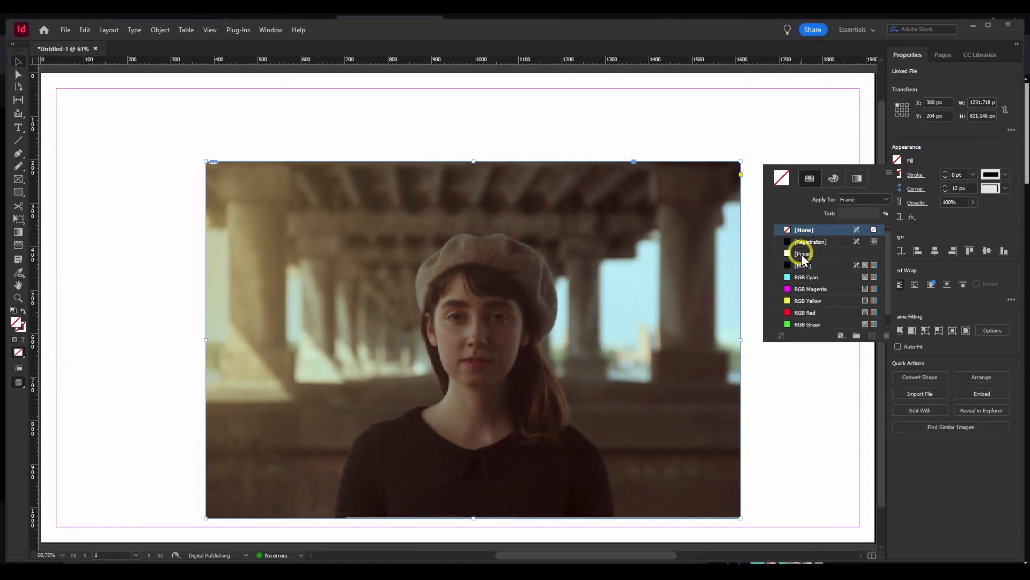
click(805, 253)
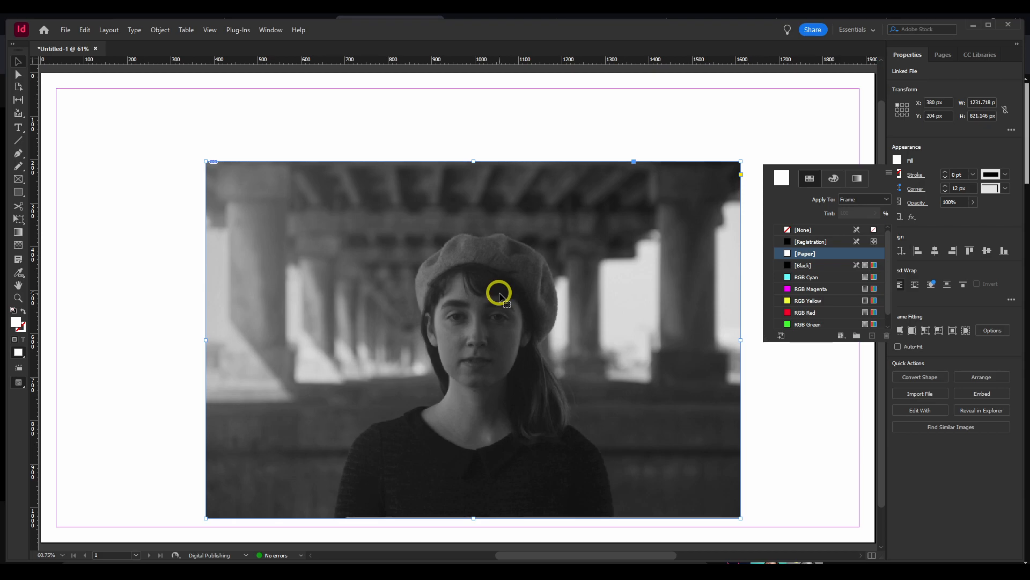
mouse_move(468, 292)
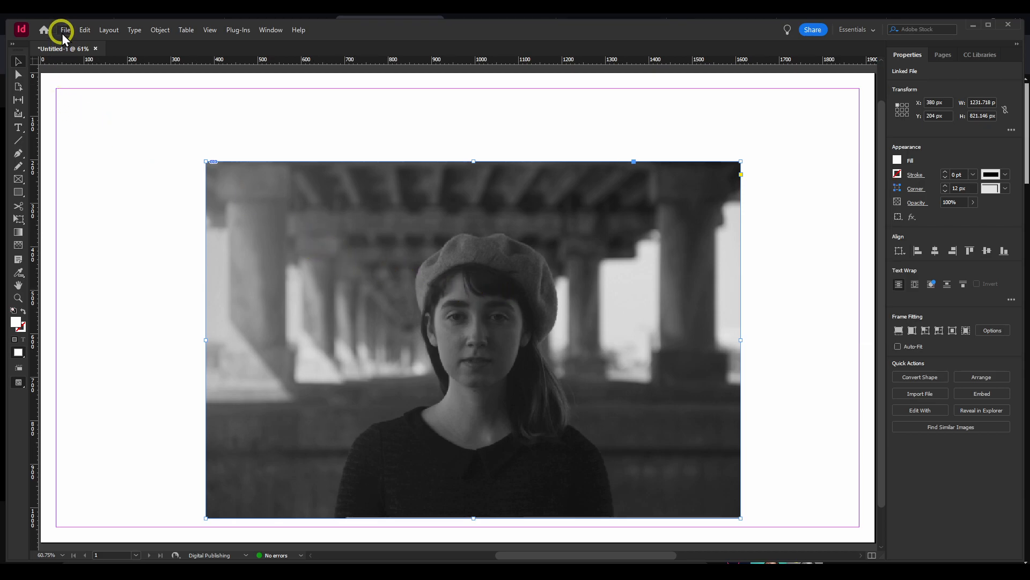
click(65, 30)
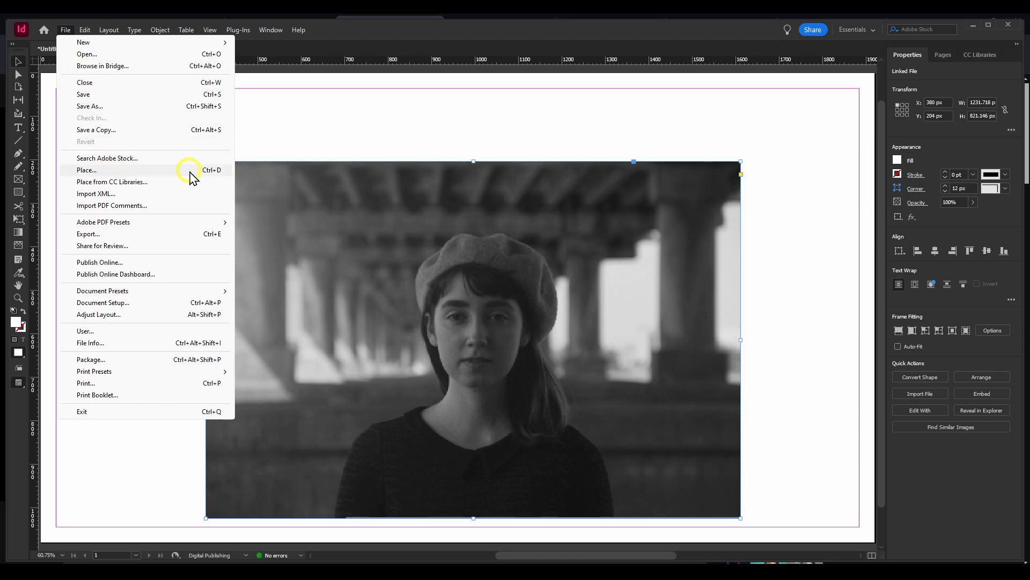
mouse_move(223, 172)
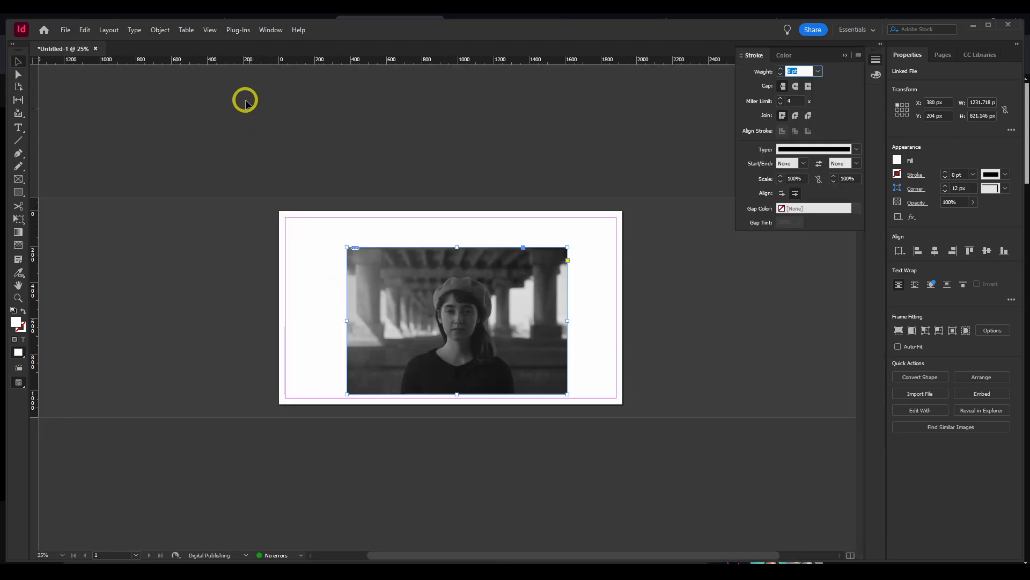
click(210, 30)
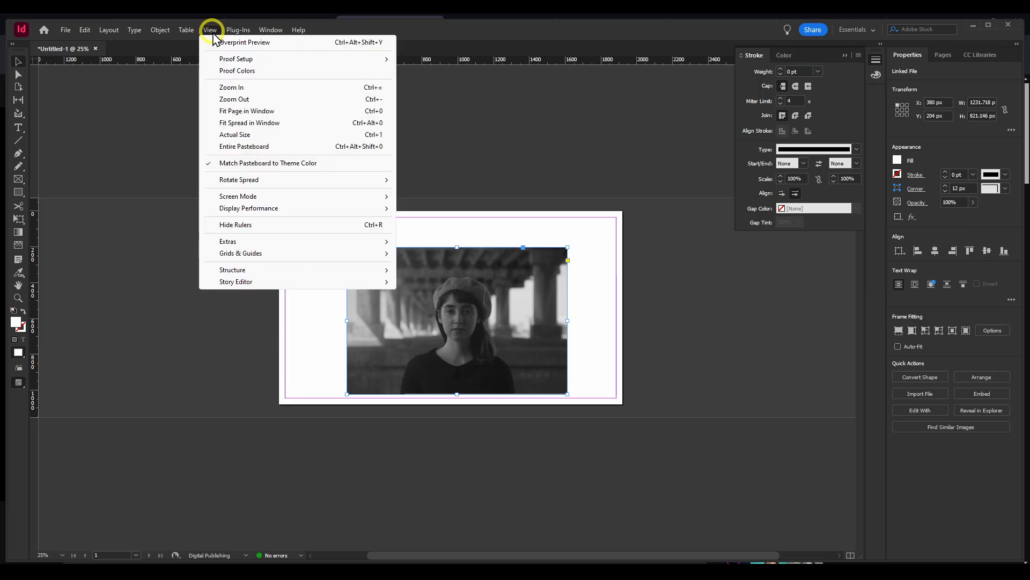
mouse_move(246, 110)
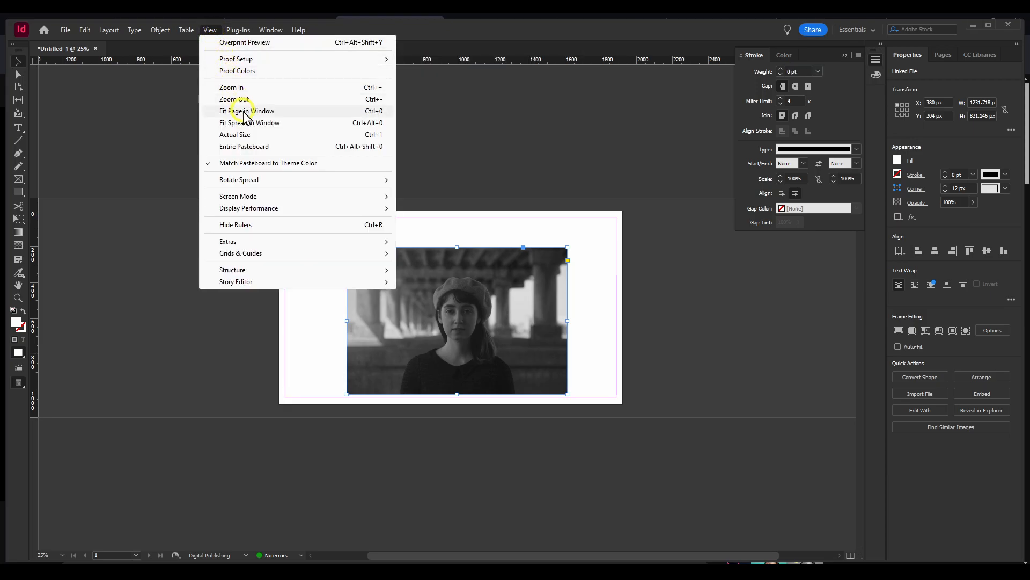
click(247, 111)
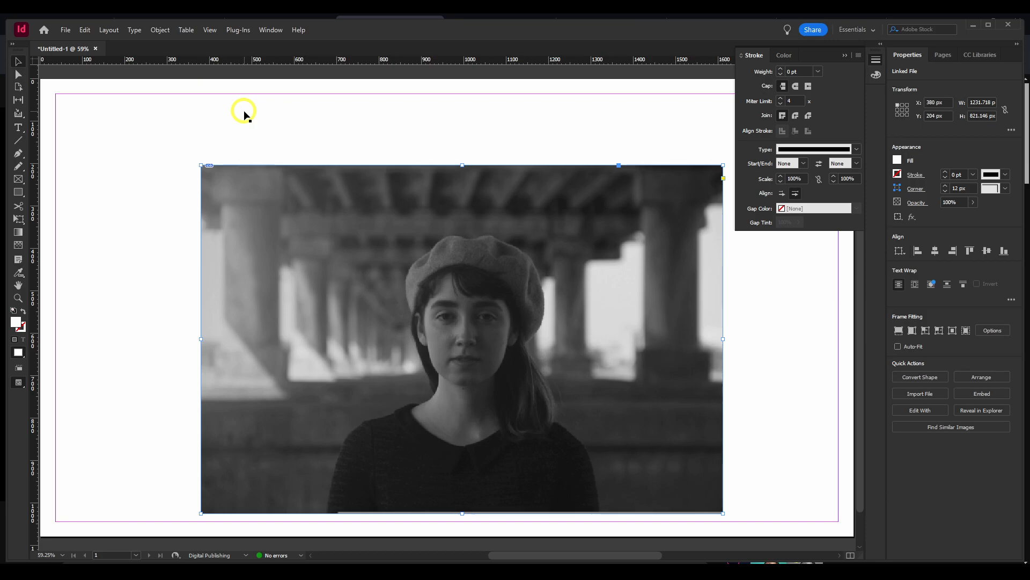
Add a drop shadow to the photo: Normal mode, 44% opacity, 62 px size, 34% spread.
right_click(518, 303)
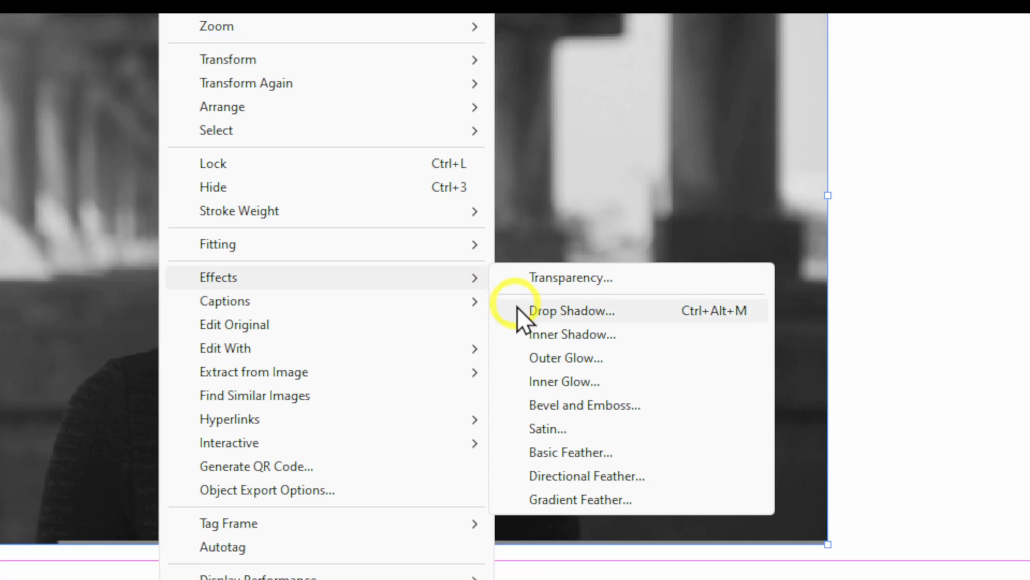
click(570, 311)
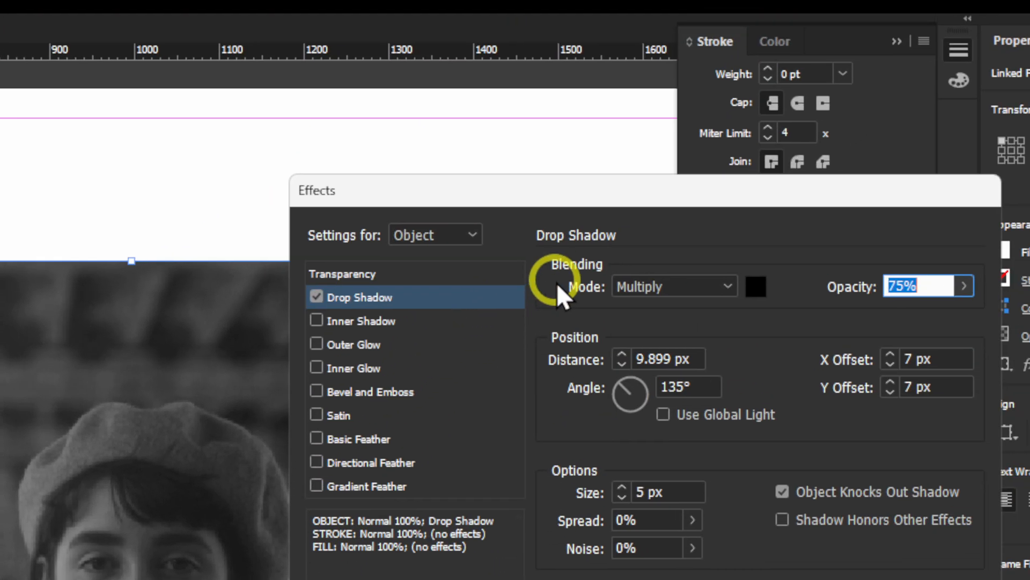
click(674, 287)
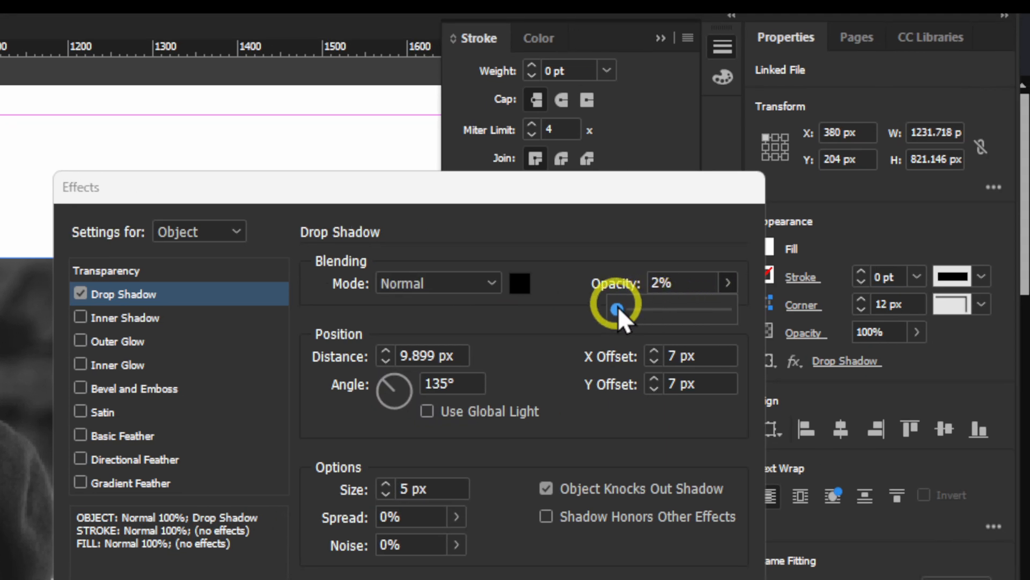
drag(612, 309, 678, 221)
text(5)
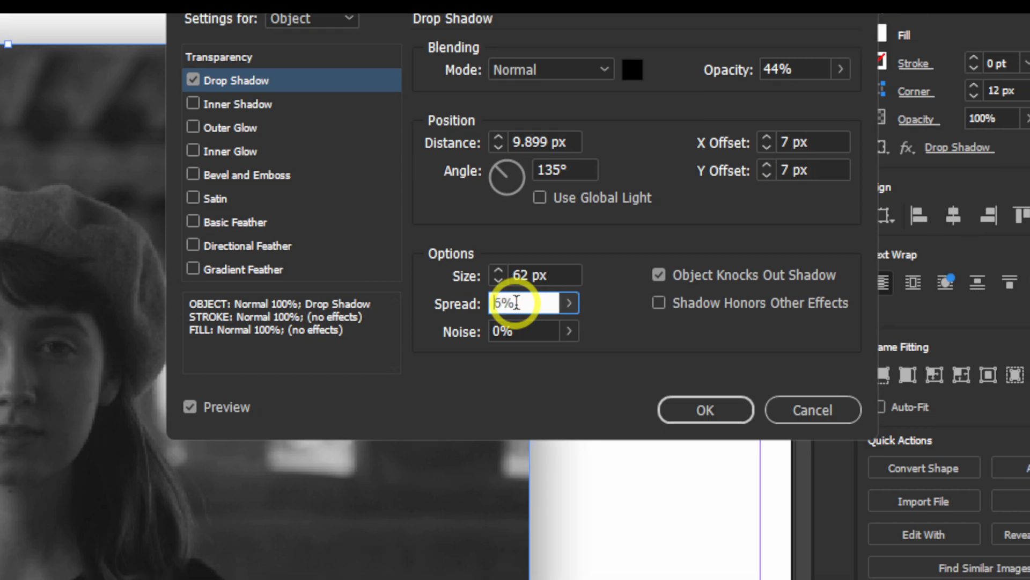
text(34%)
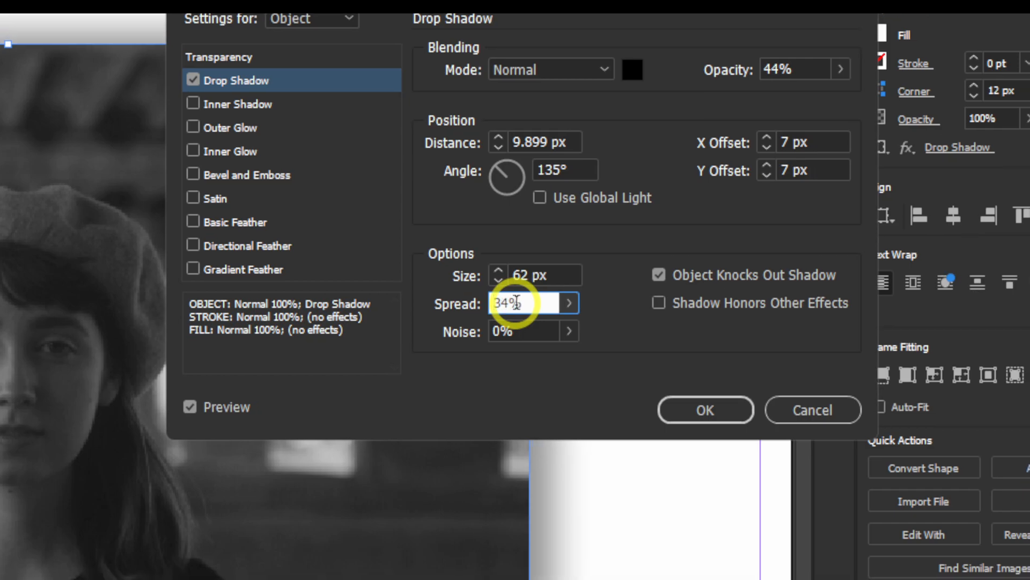
click(707, 410)
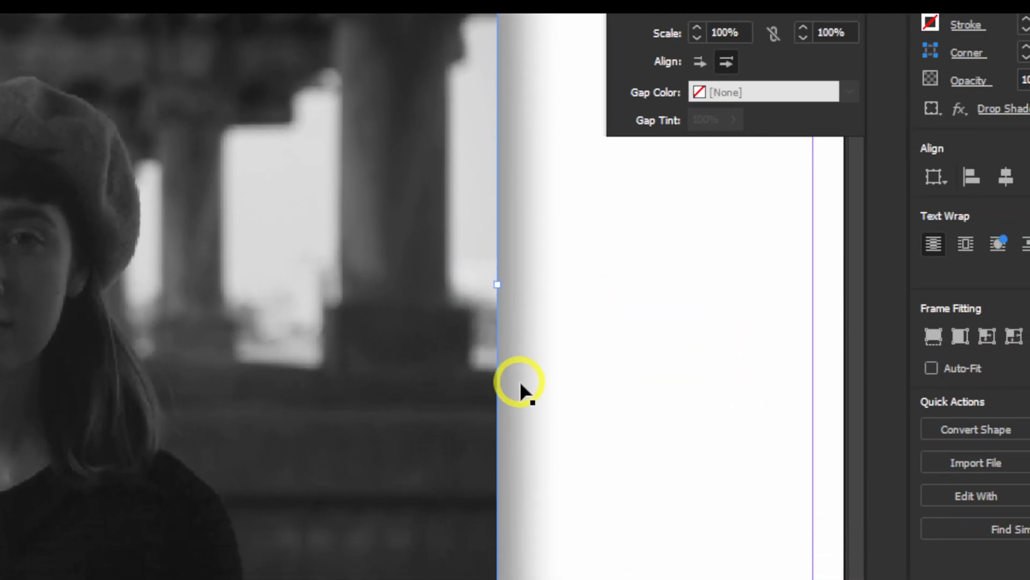
Fit the shadowed photo's content proportionally within its frame via Object > Fitting.
right_click(523, 390)
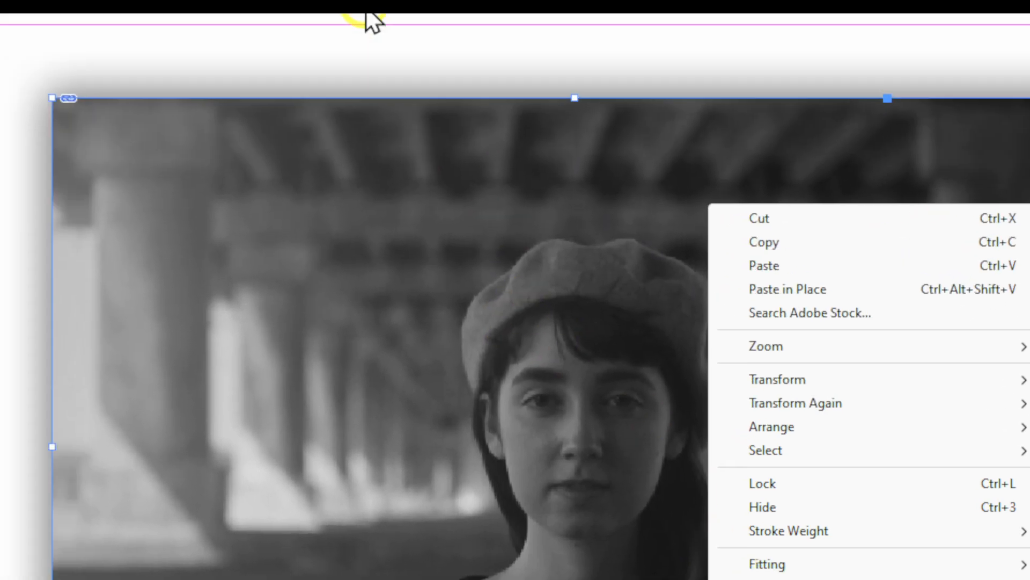
click(159, 30)
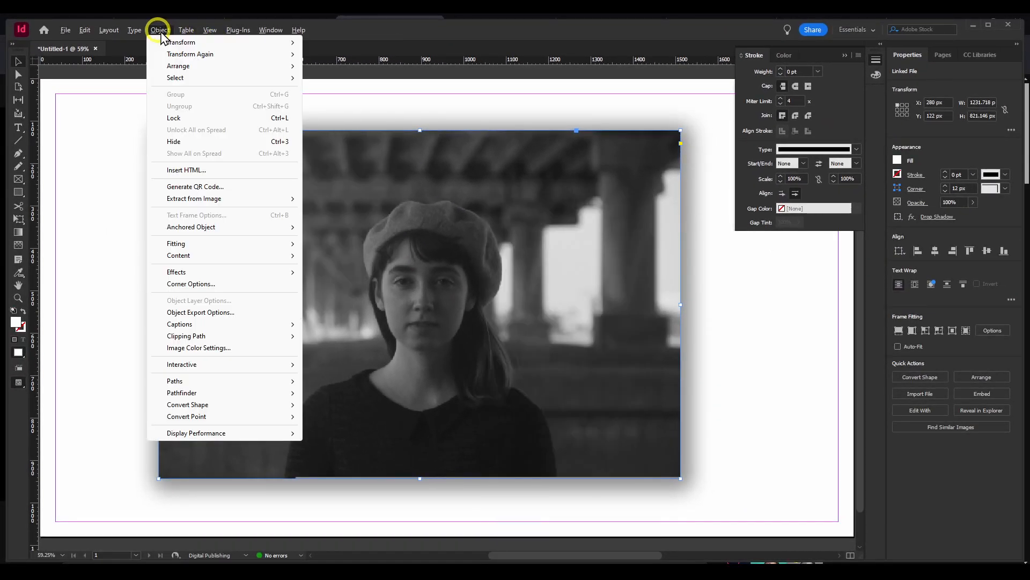
click(211, 30)
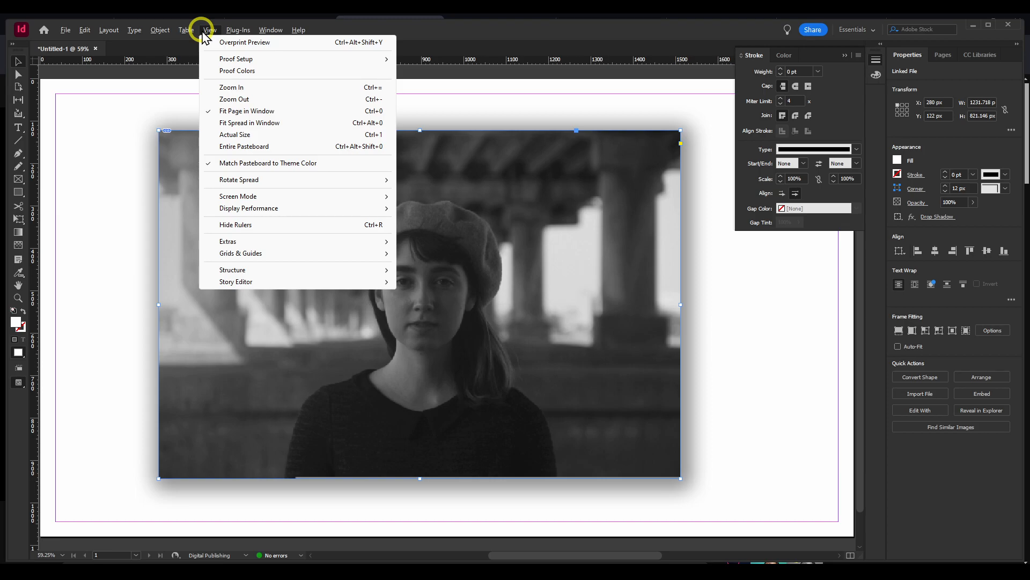
mouse_move(221, 85)
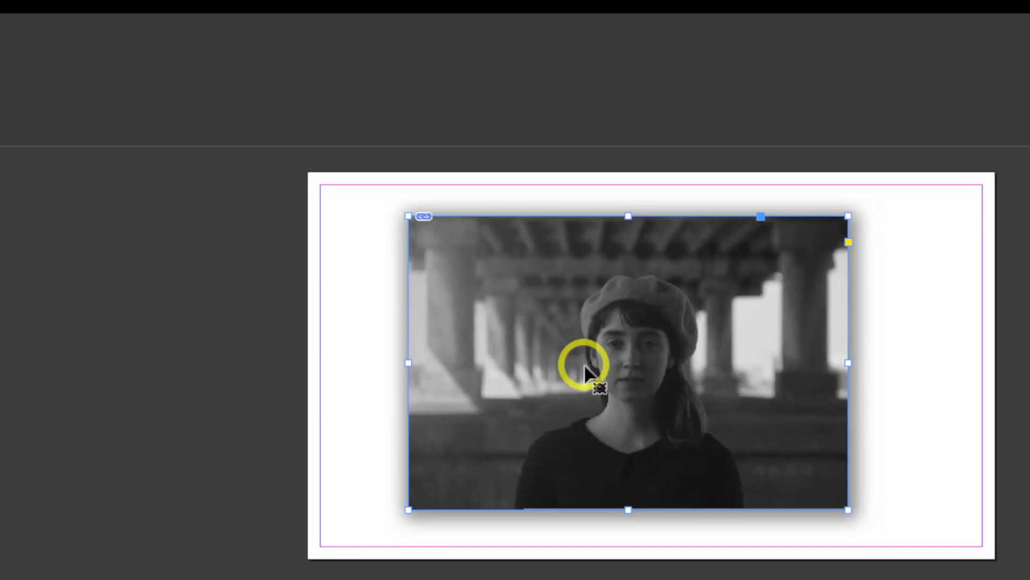
click(420, 47)
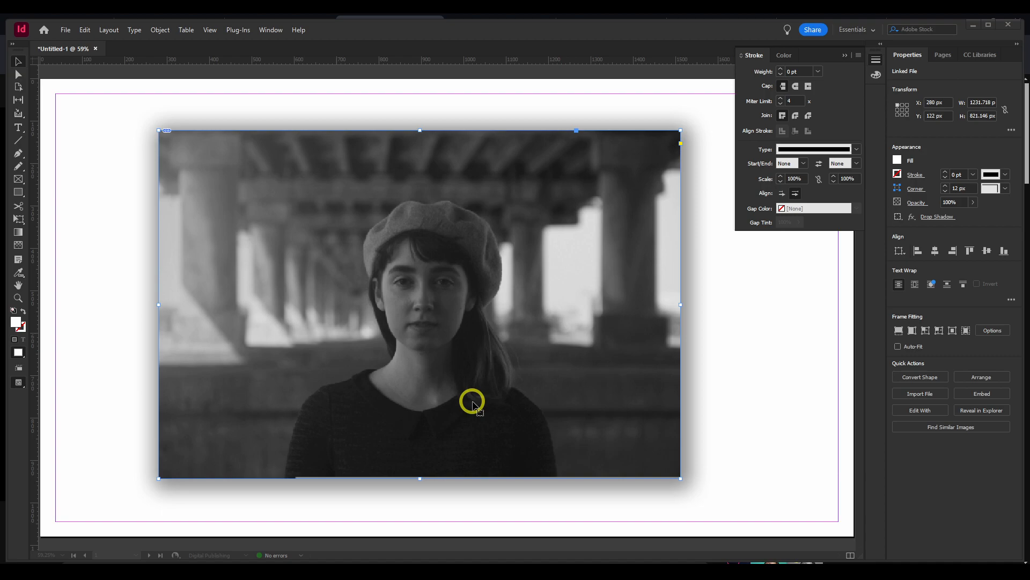
mouse_move(290, 216)
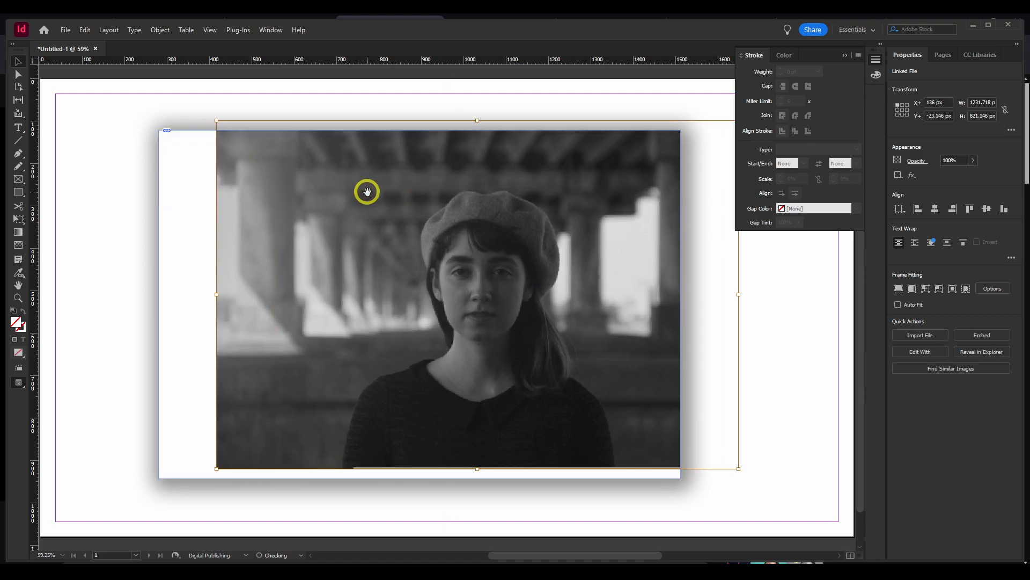
Shift the photo up-left inside its frame and scale it up from the corner to overflow the frame.
drag(367, 191, 261, 181)
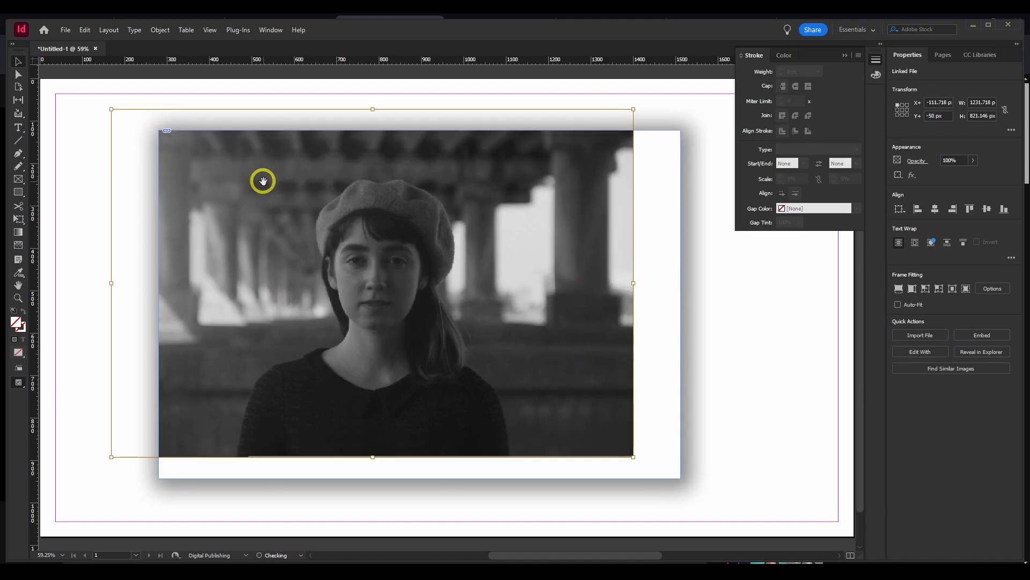
mouse_move(629, 449)
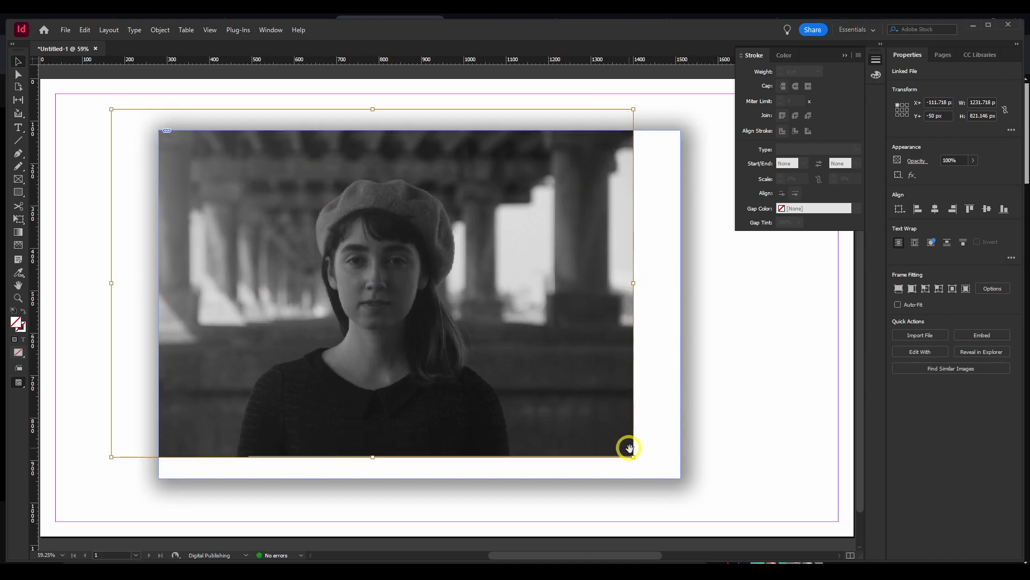
drag(632, 456, 780, 546)
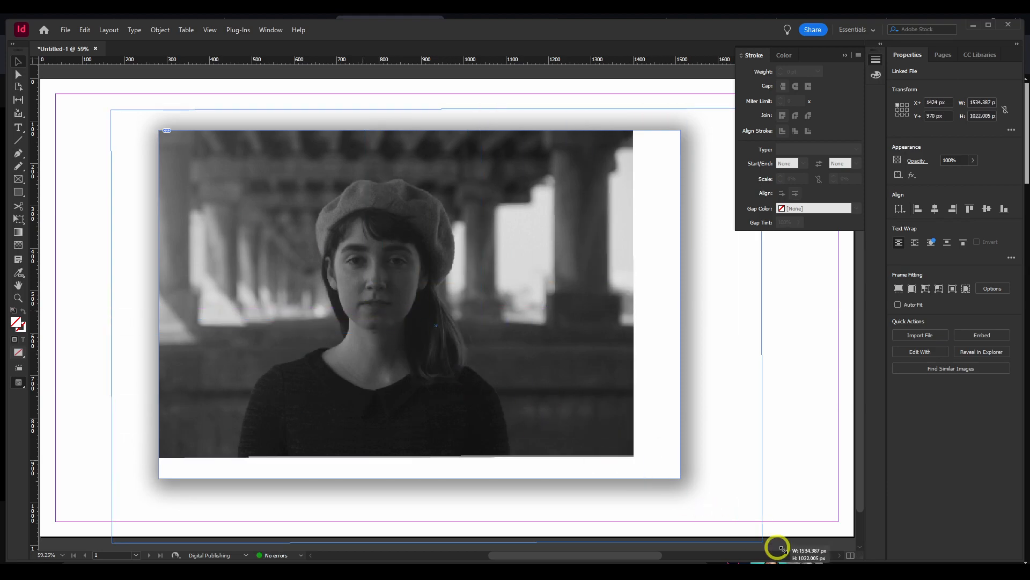
drag(777, 547, 715, 433)
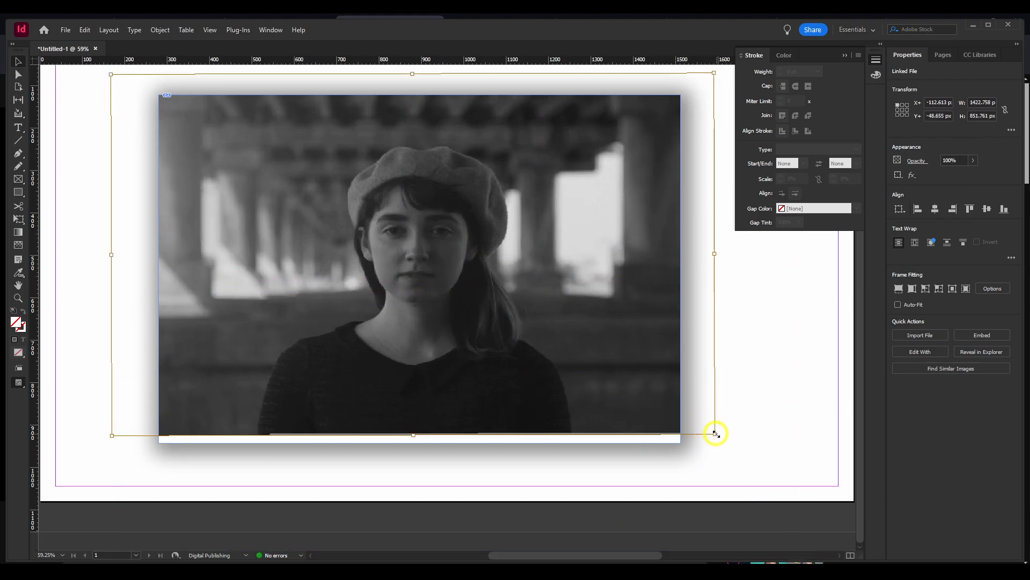
drag(715, 433, 838, 479)
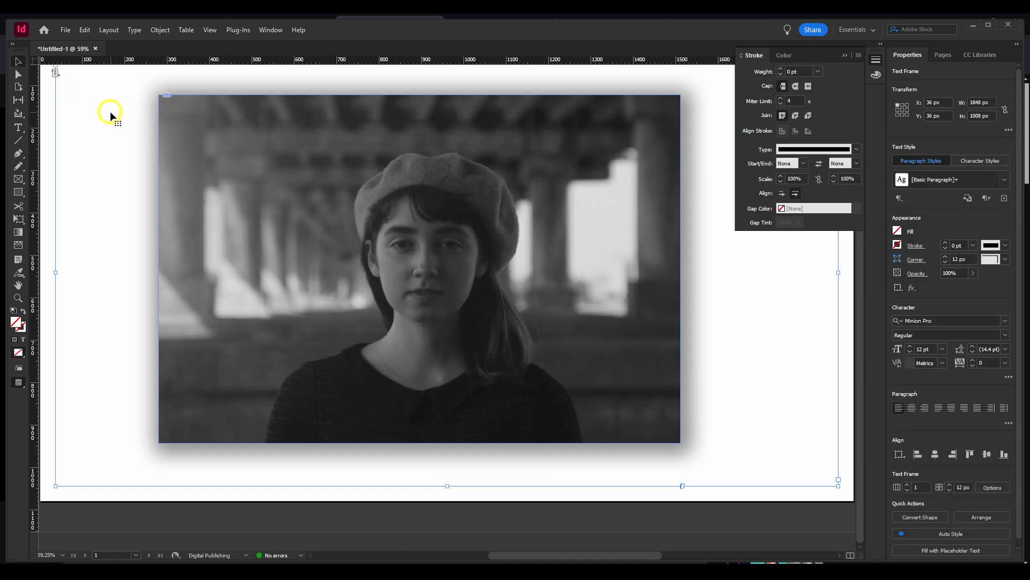
mouse_move(191, 146)
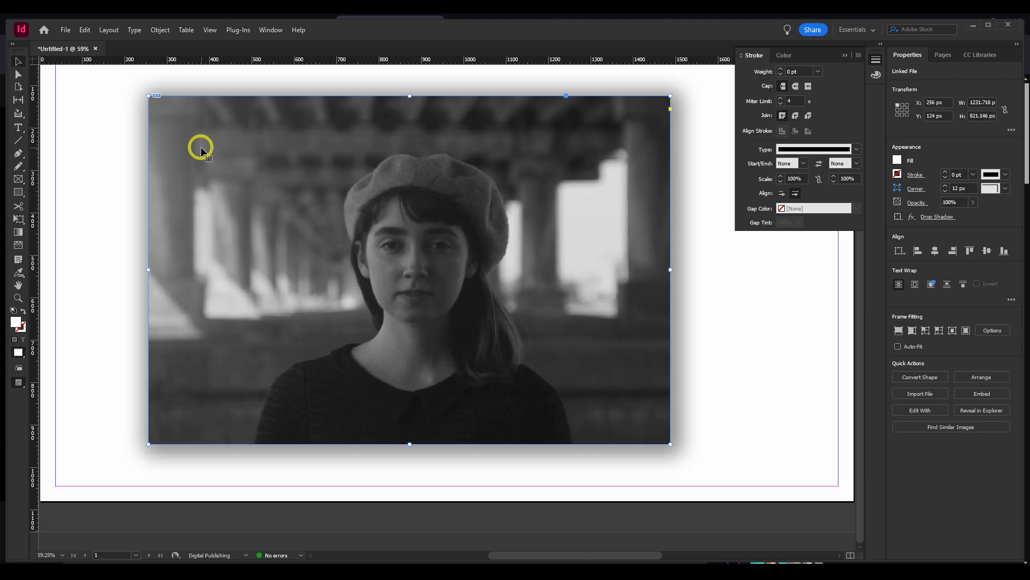
Hide the content grabber via View > Extras, then nudge the photo content slightly within its frame.
click(210, 30)
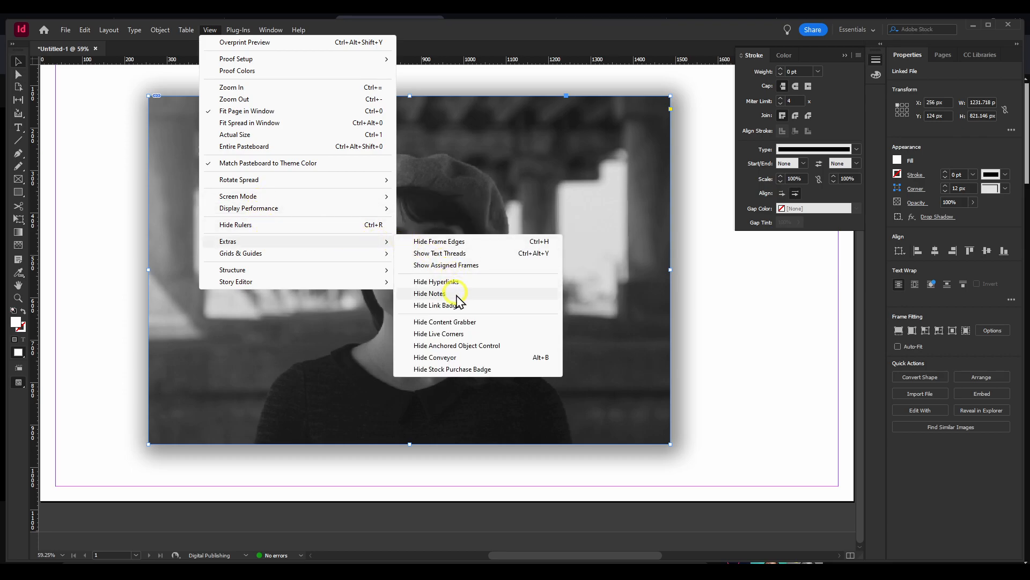
mouse_move(464, 330)
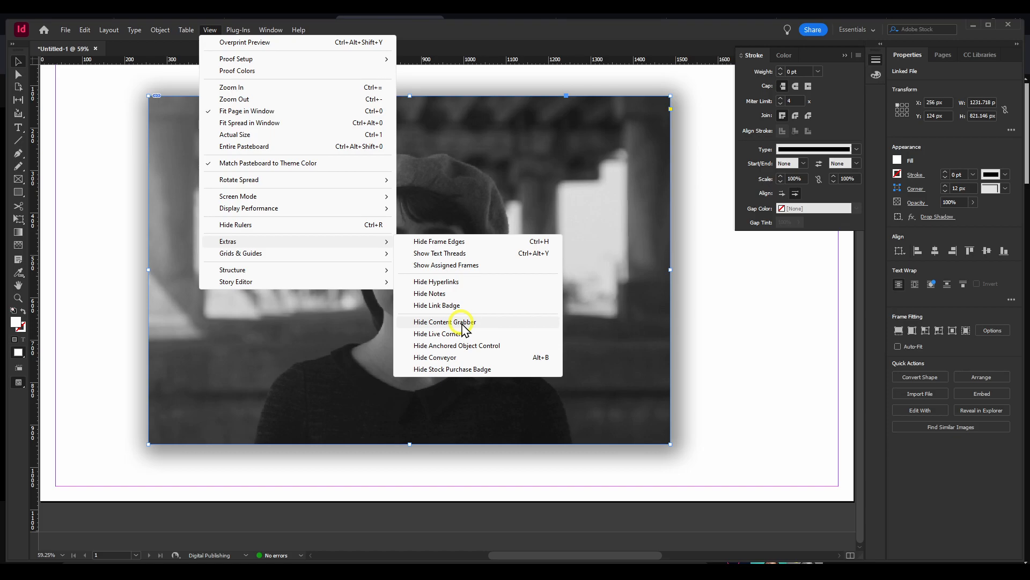
click(456, 322)
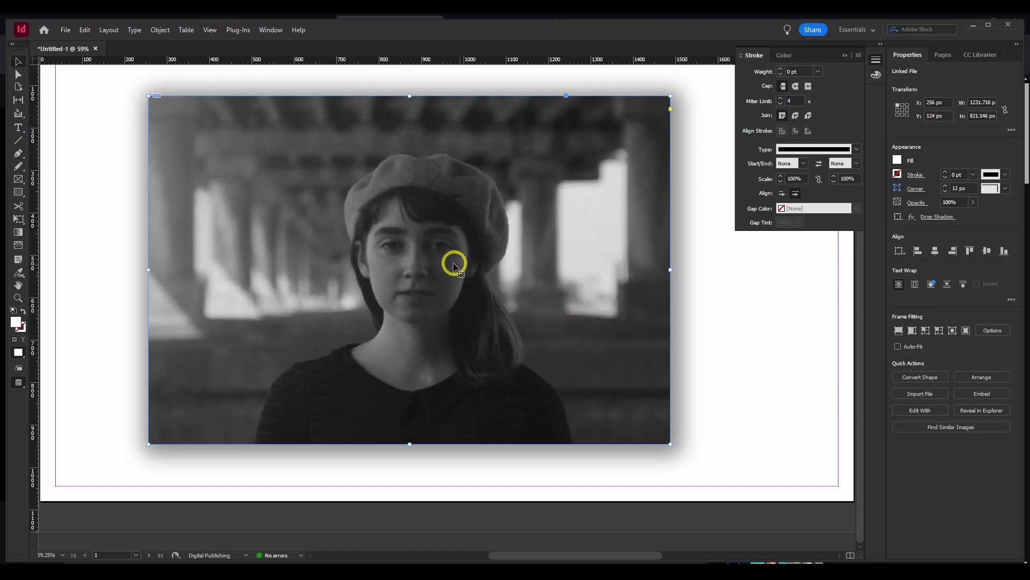
mouse_move(387, 261)
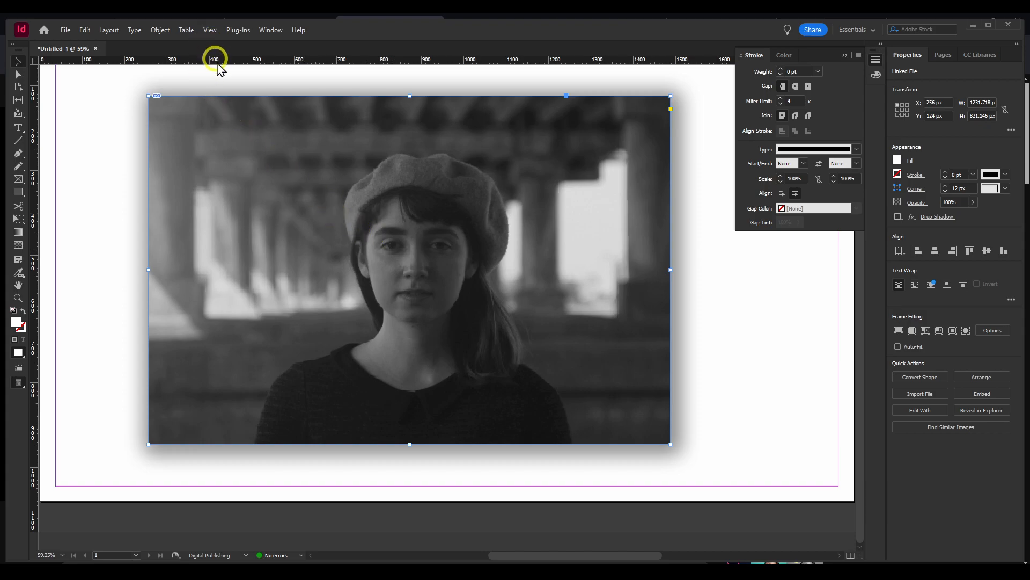
mouse_move(229, 155)
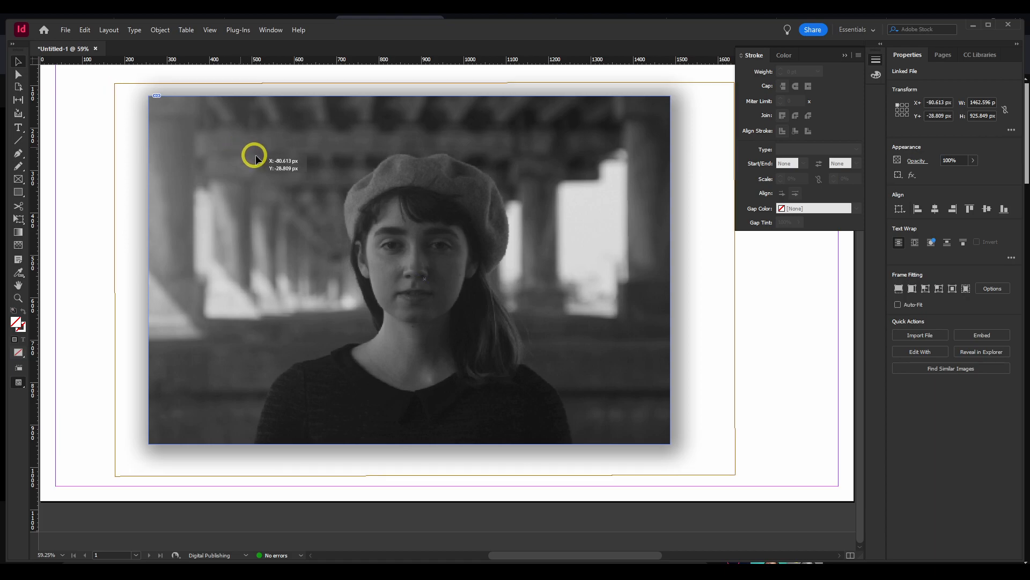
drag(255, 159, 291, 164)
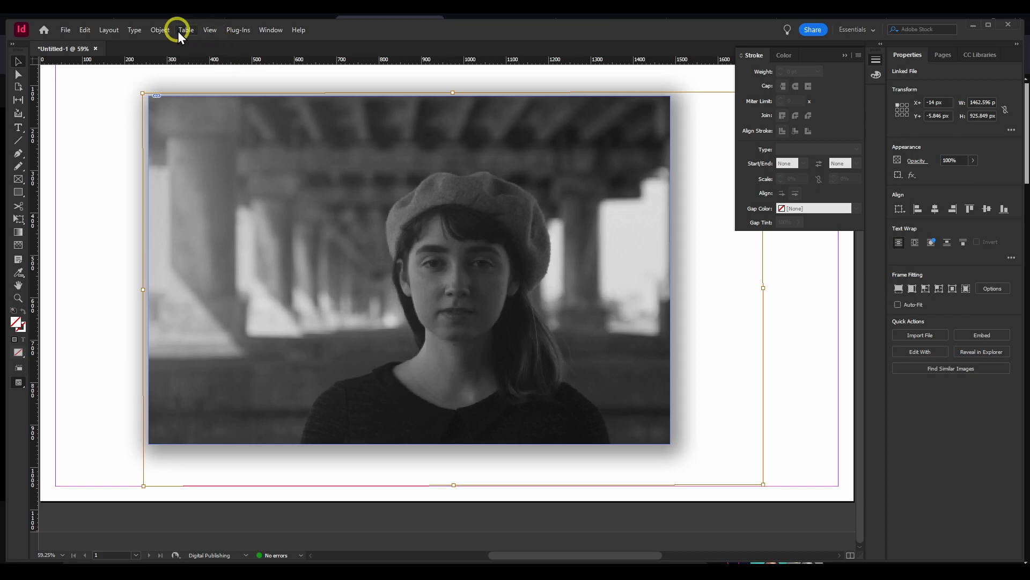
mouse_move(195, 37)
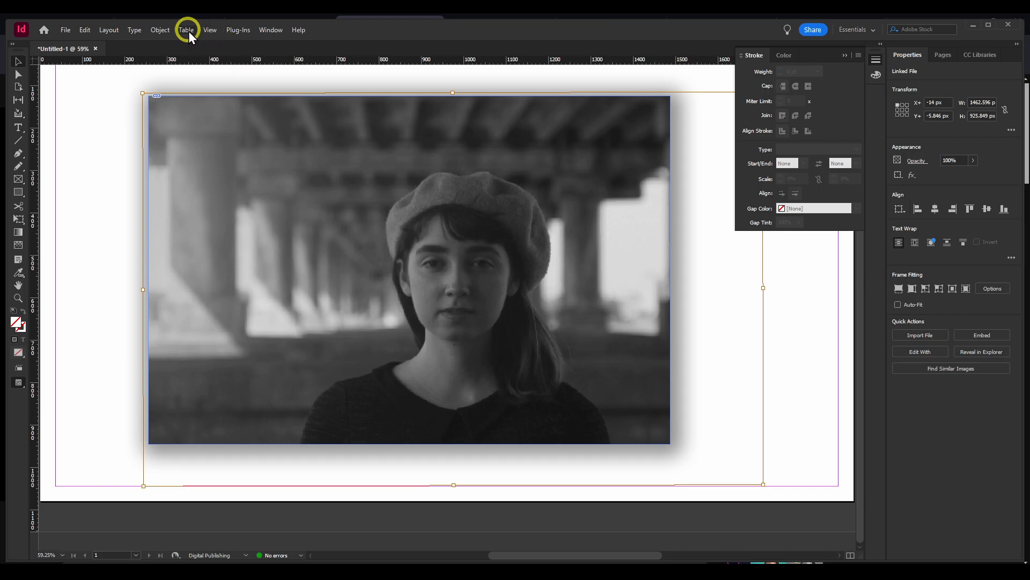
Fit the photo proportionally inside its frame via Object > Fitting > Fit Content Proportionally.
click(160, 30)
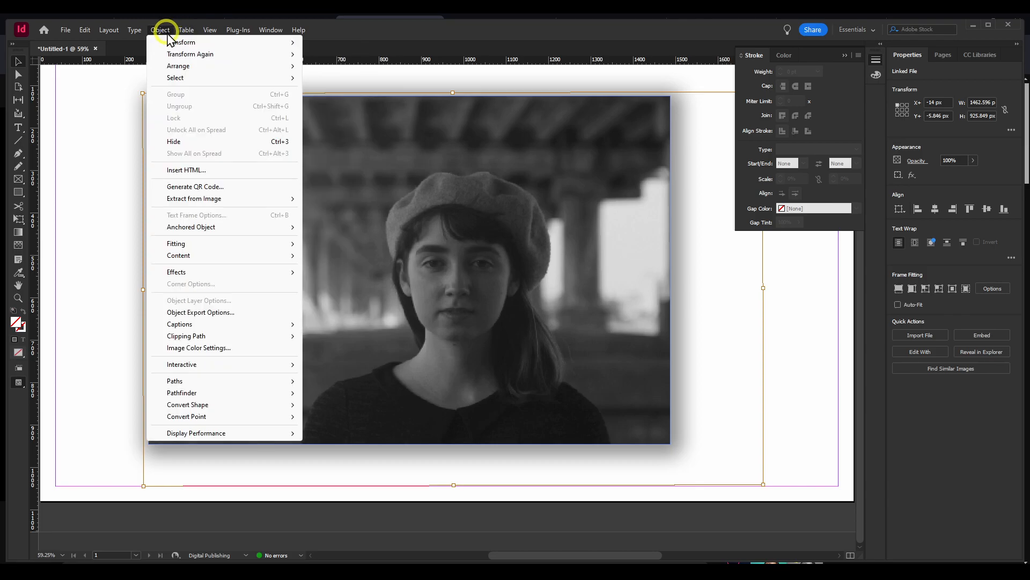
click(211, 30)
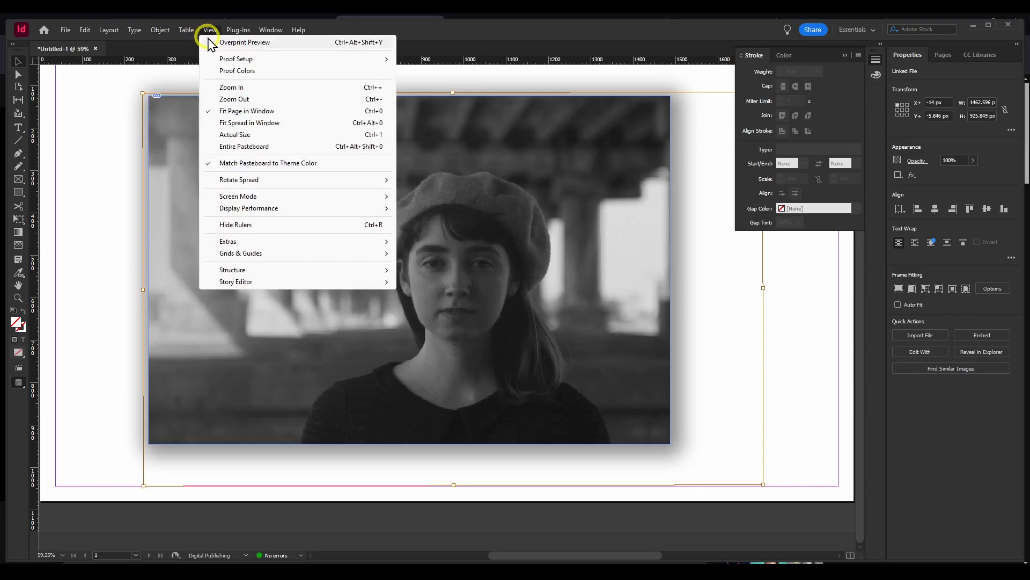
click(134, 30)
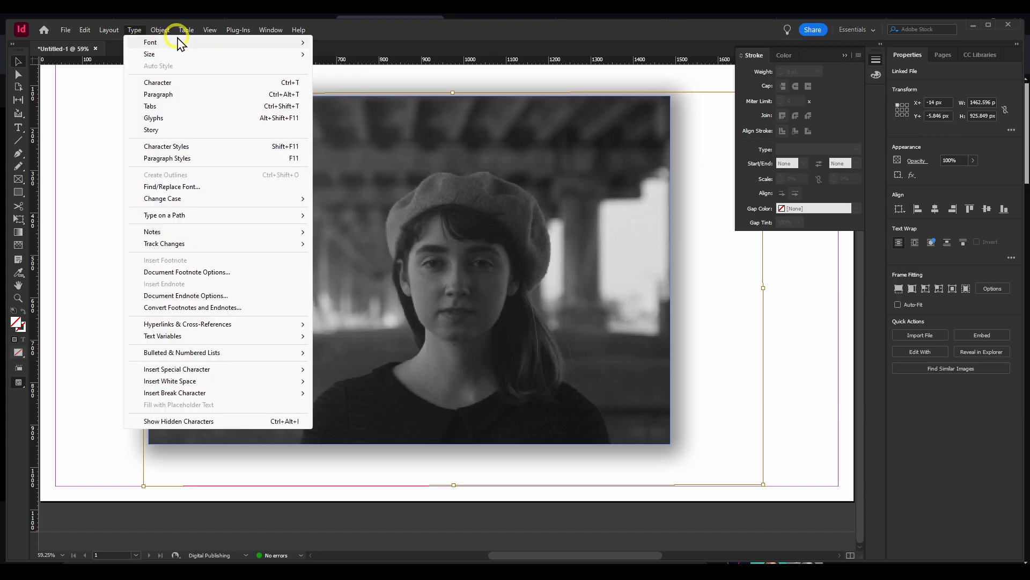
click(159, 30)
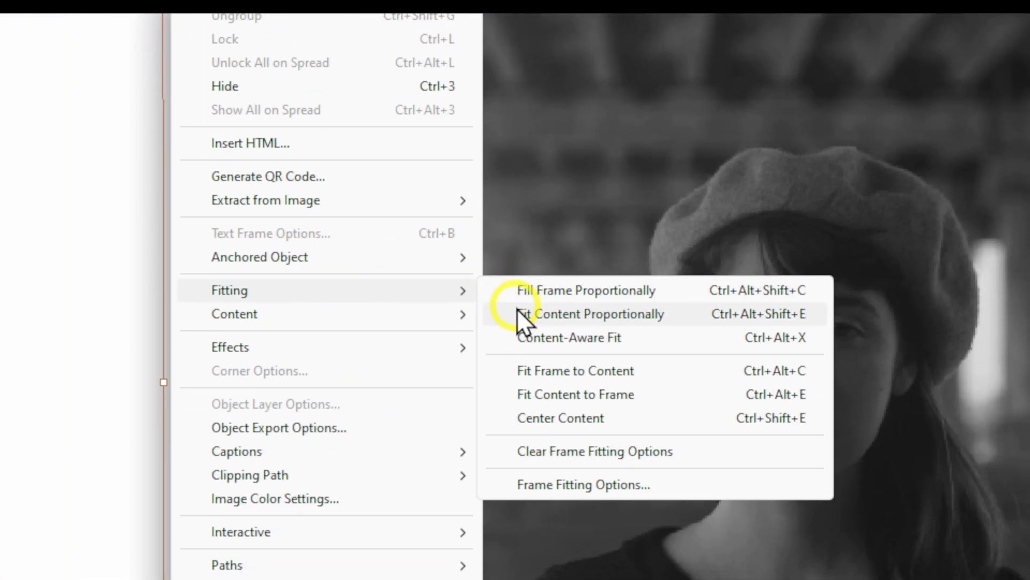
click(591, 314)
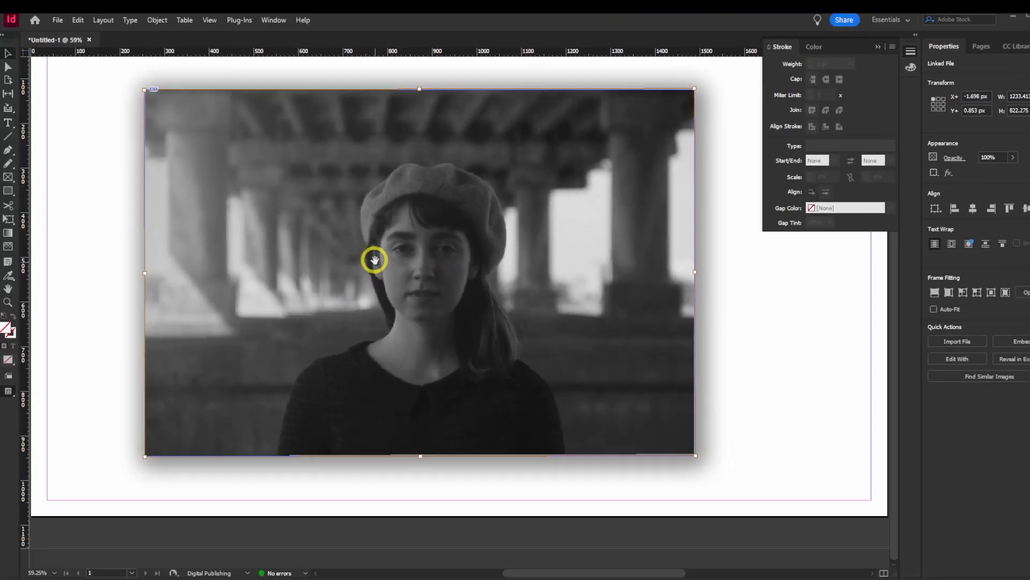
Reapply Fit Content Proportionally to the squashed photo so it fills its frame correctly again.
click(156, 21)
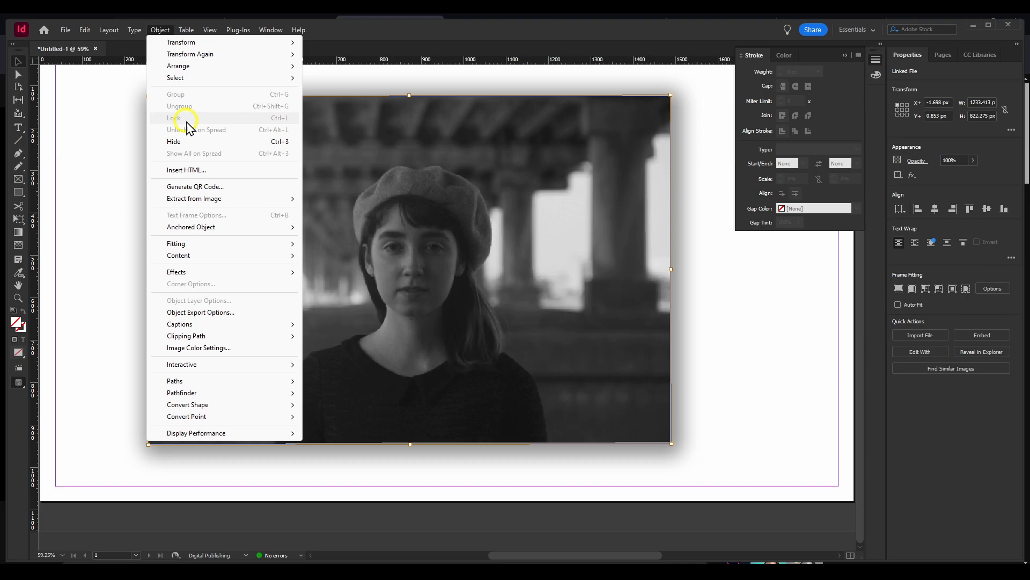
mouse_move(176, 242)
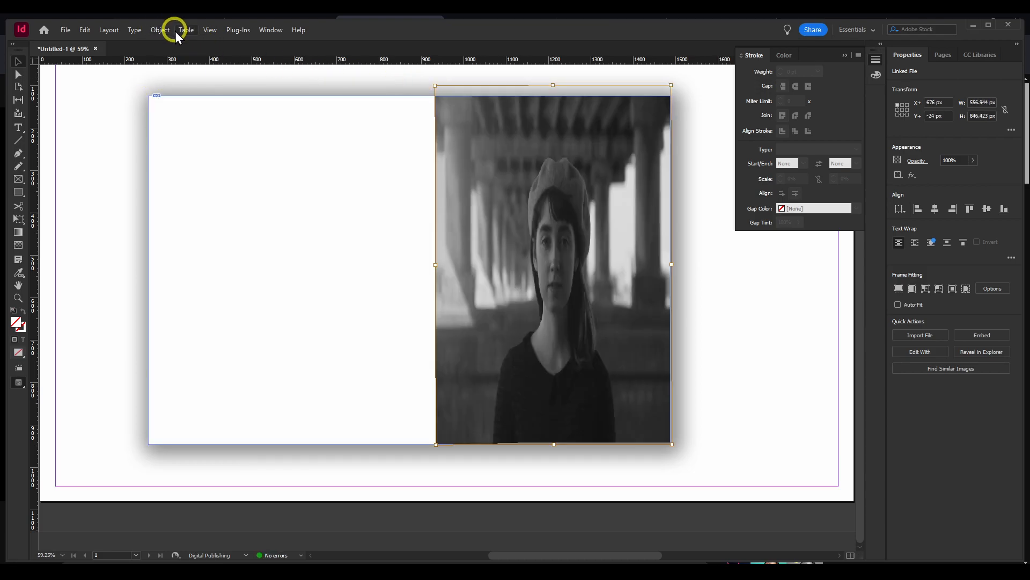
click(160, 30)
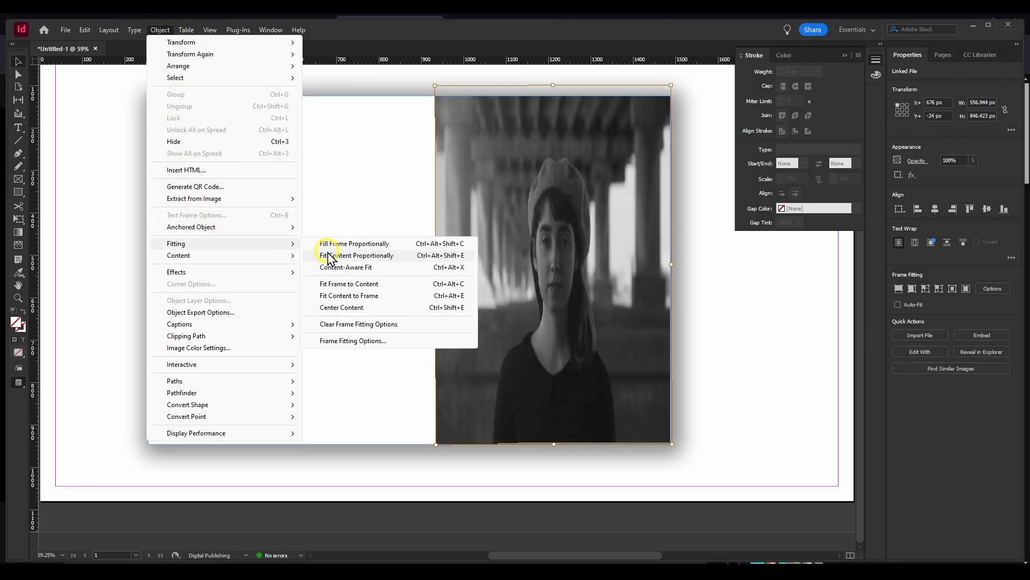
click(354, 256)
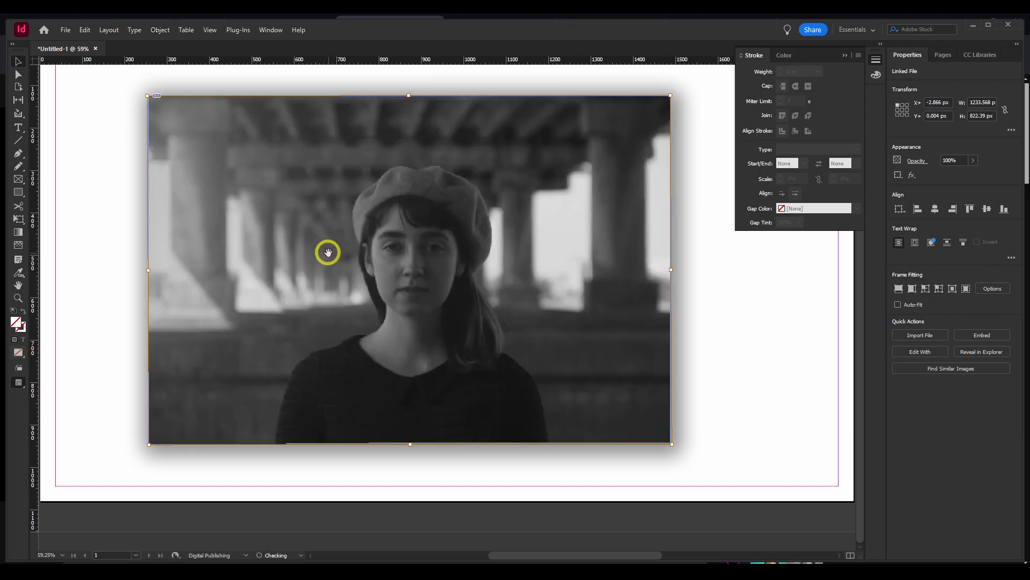